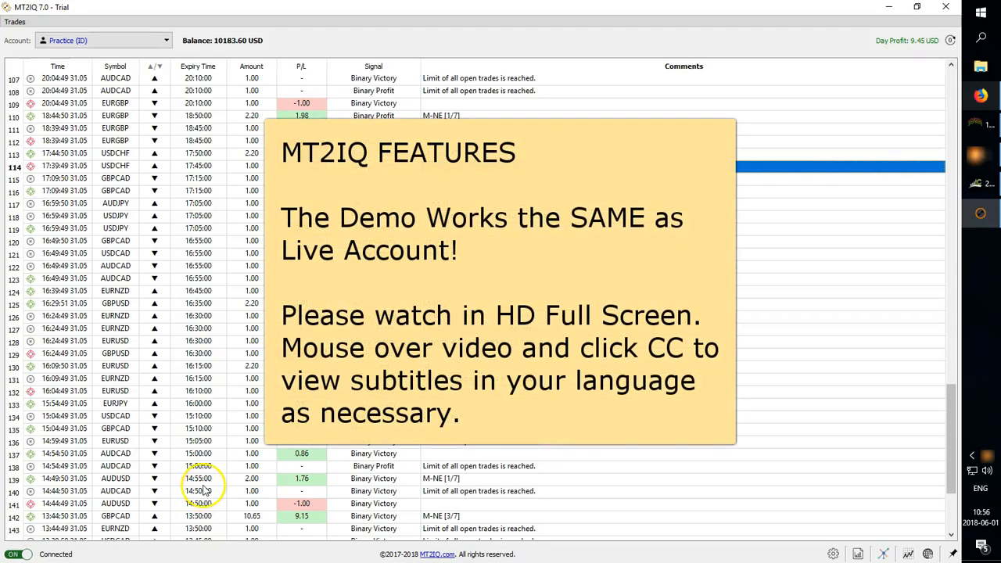
mouse_move(310, 258)
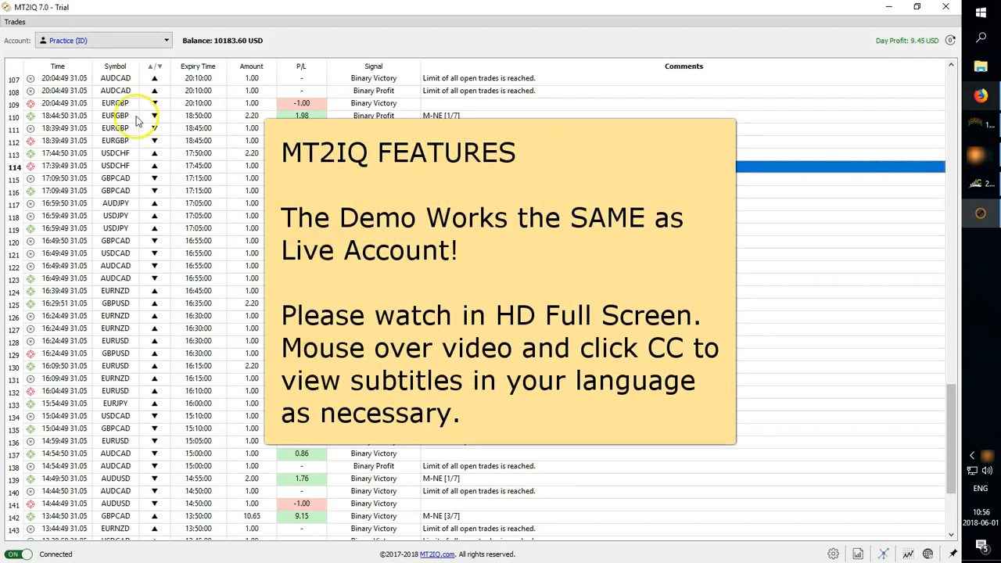
mouse_move(118, 212)
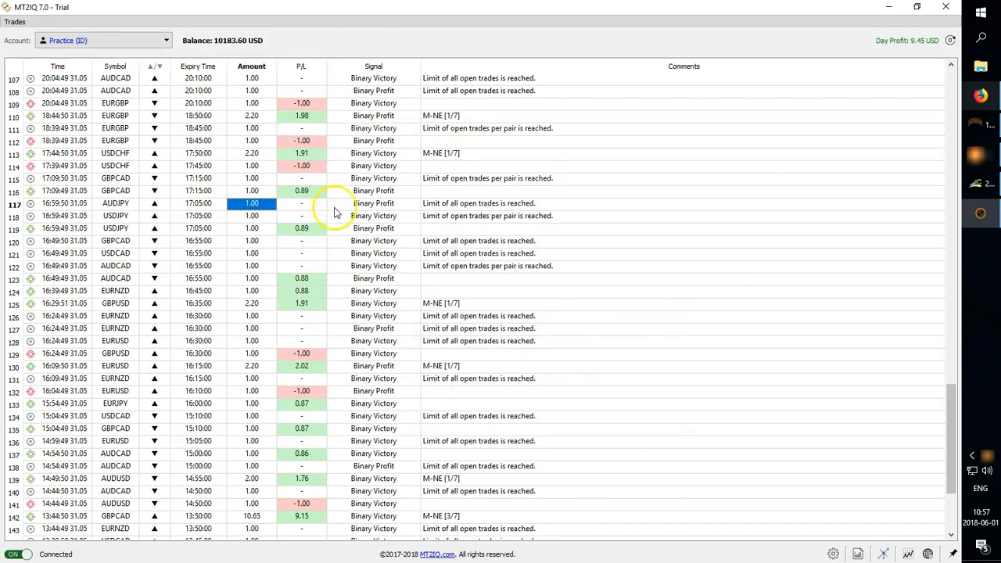
mouse_move(448, 158)
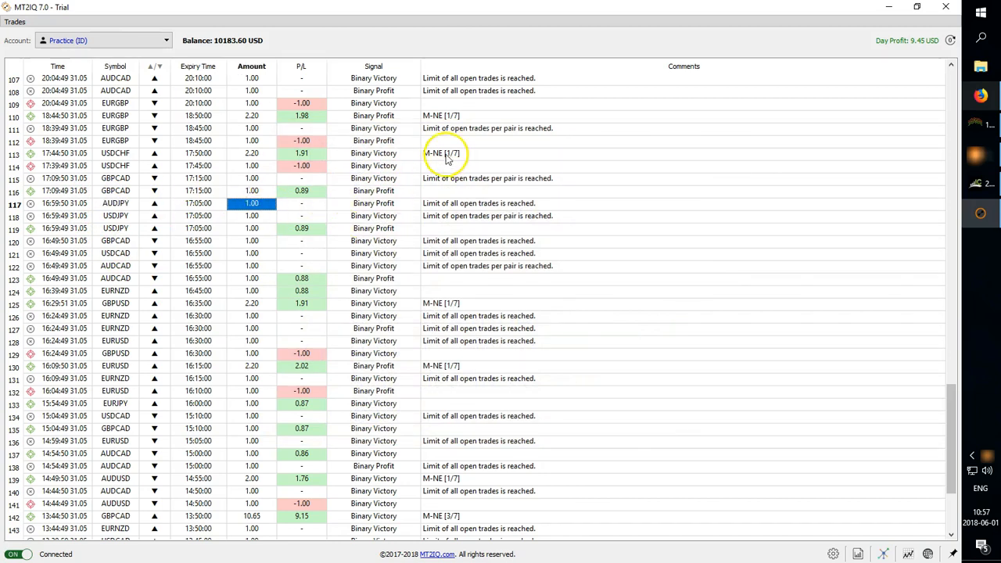
Review trade comments in the history to see which signal (M-NE [1/7]) produced each trade
click(444, 154)
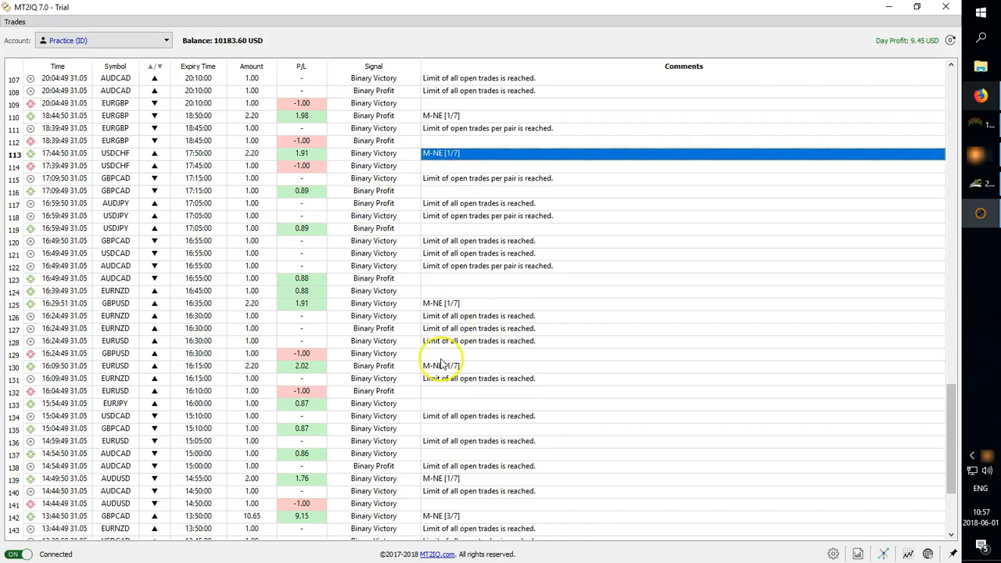
click(441, 366)
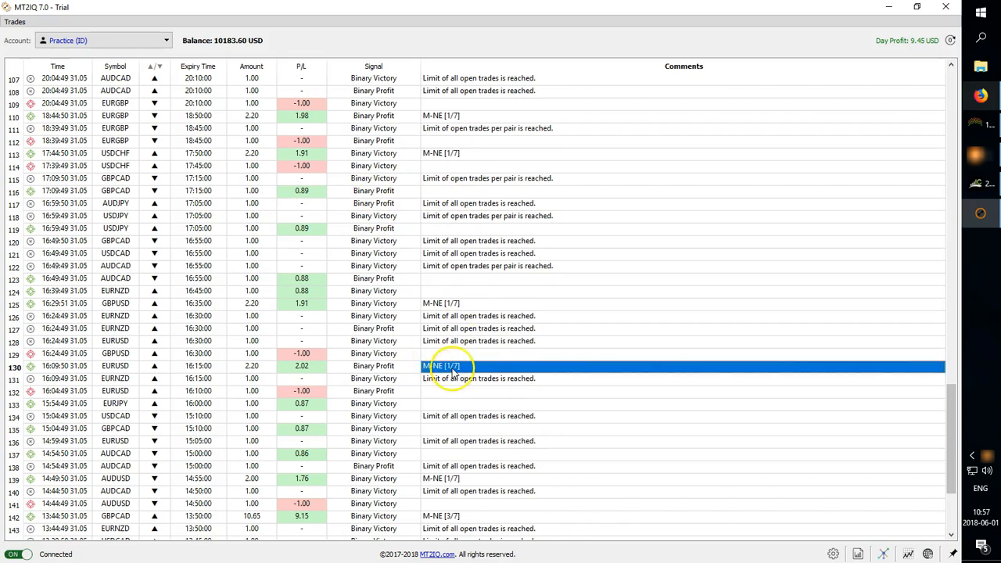
mouse_move(461, 341)
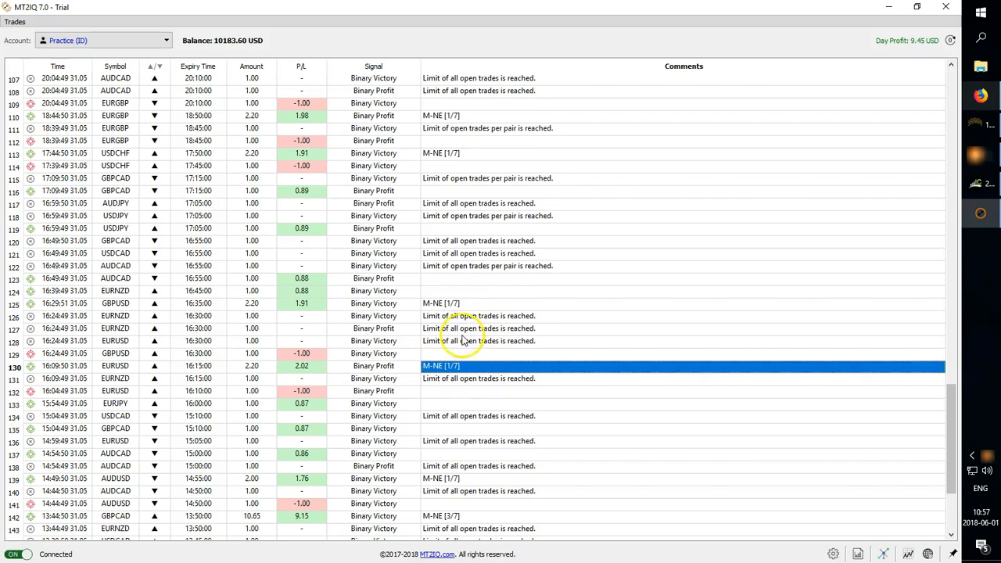
mouse_move(451, 273)
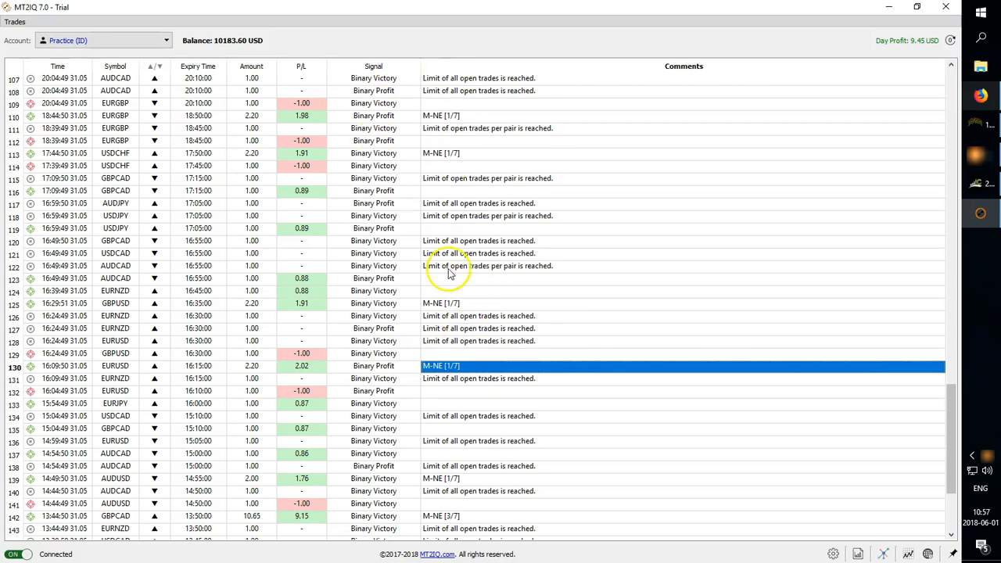
click(372, 253)
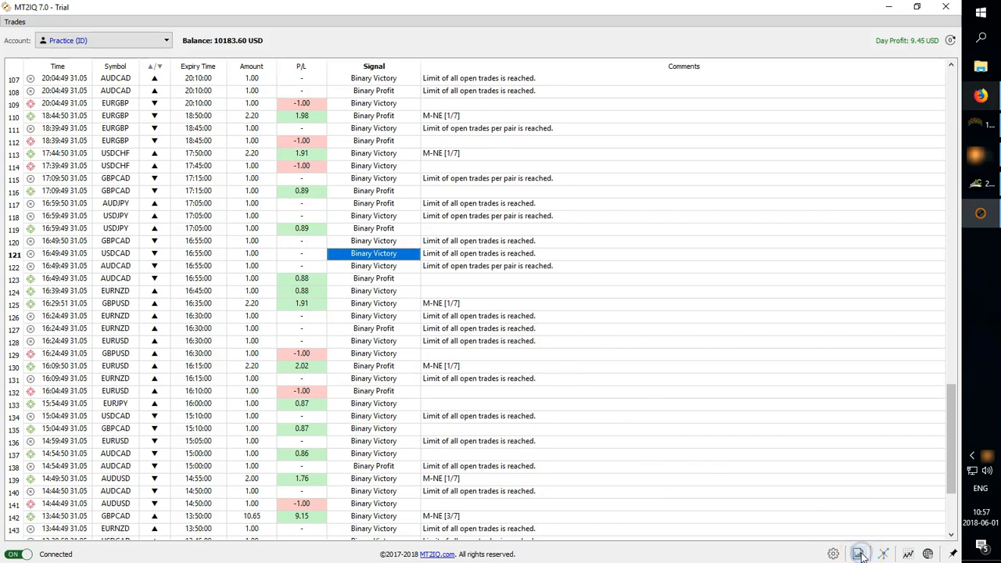
Review the statistics and trades history, its profit graph filtered to Binary Profit, and a cancelled CSV export
click(857, 554)
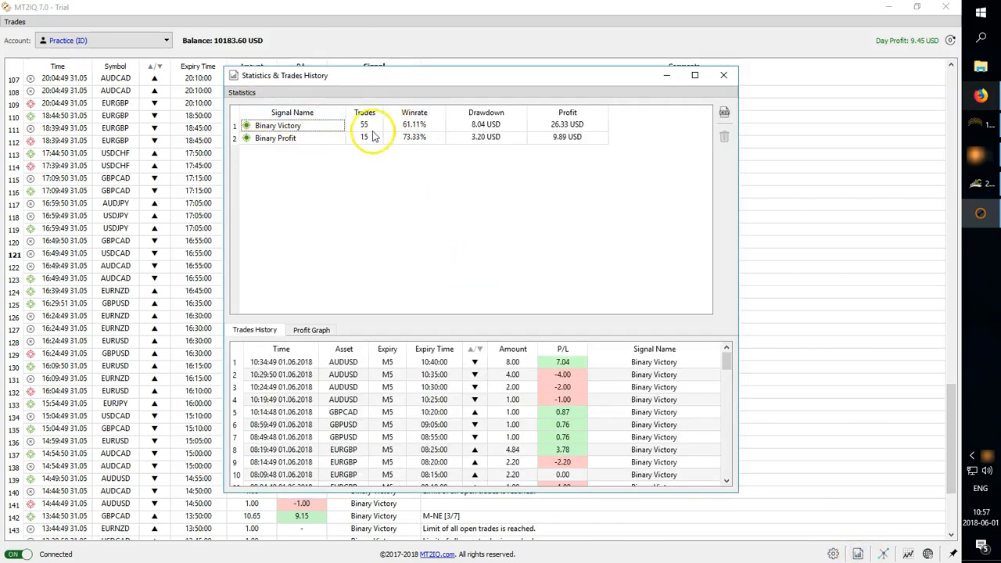
mouse_move(401, 341)
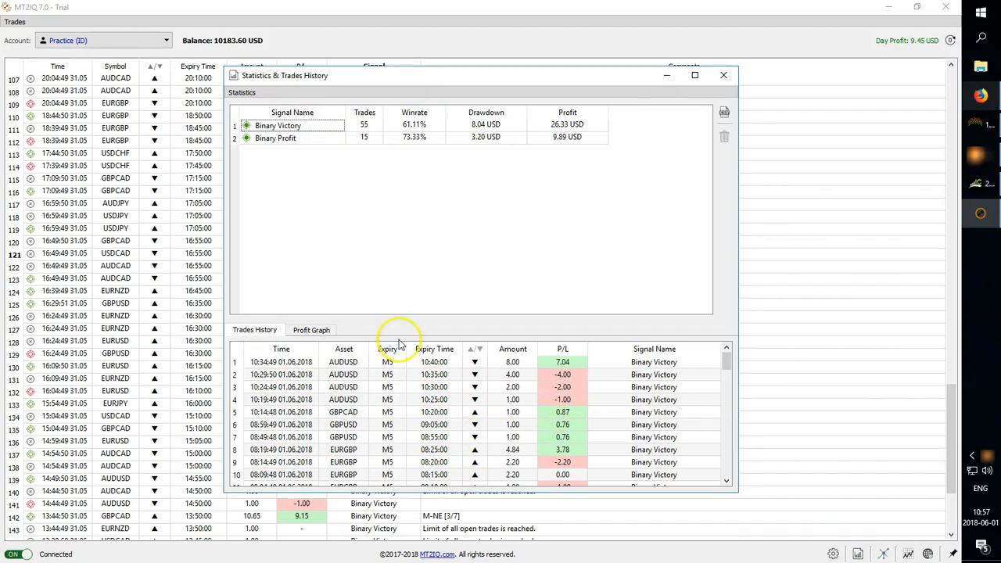
scroll(down, 3)
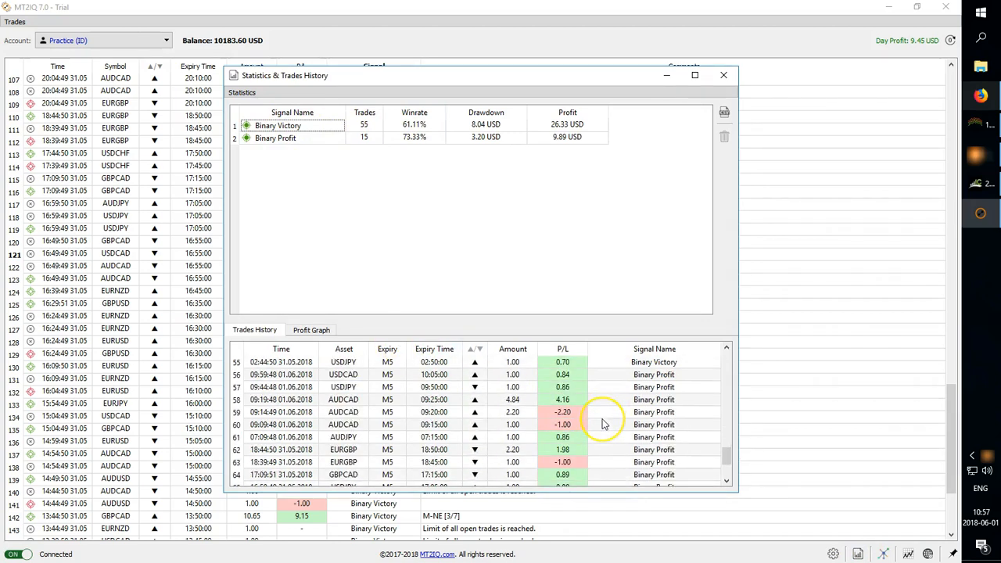
scroll(up, 3)
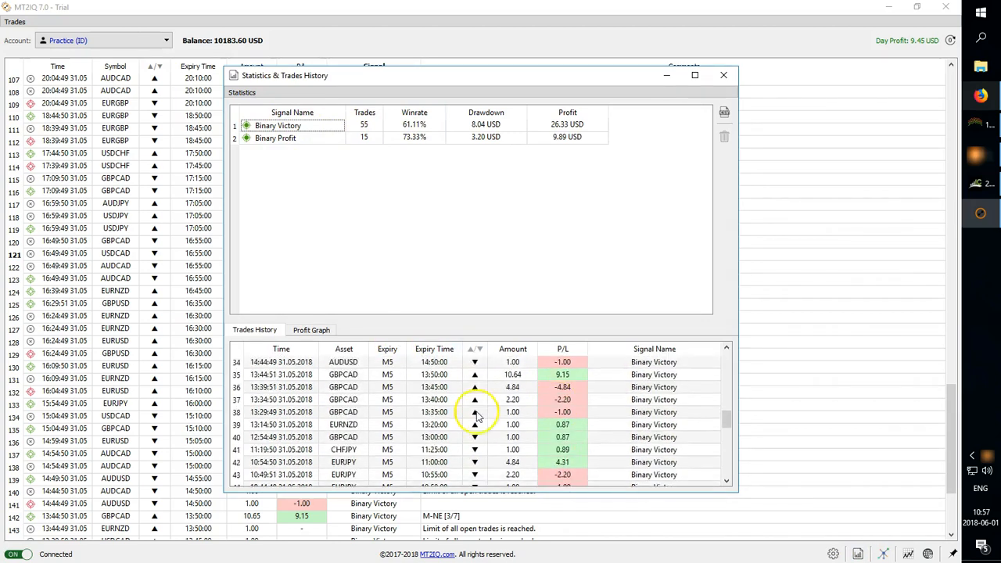
click(311, 329)
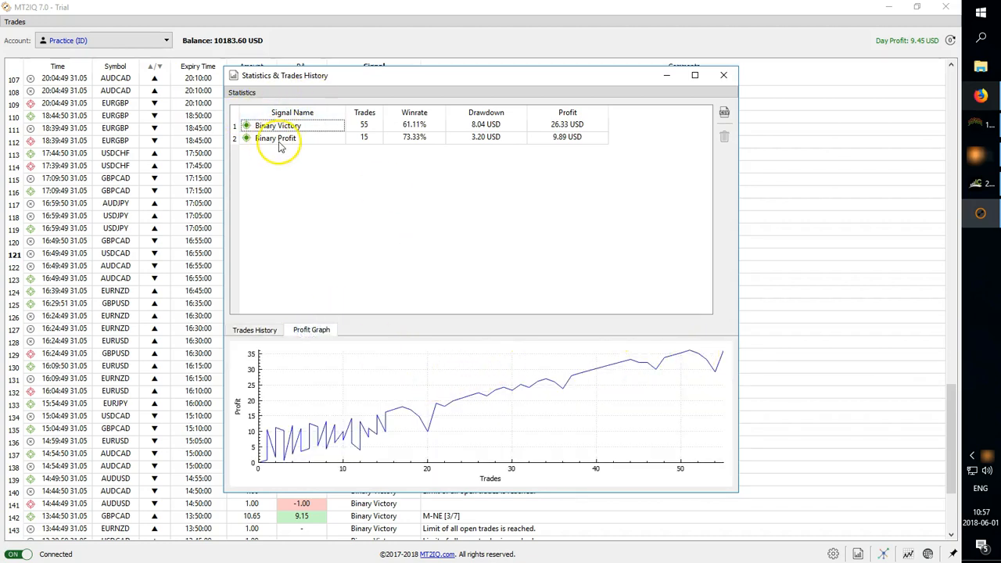
click(276, 137)
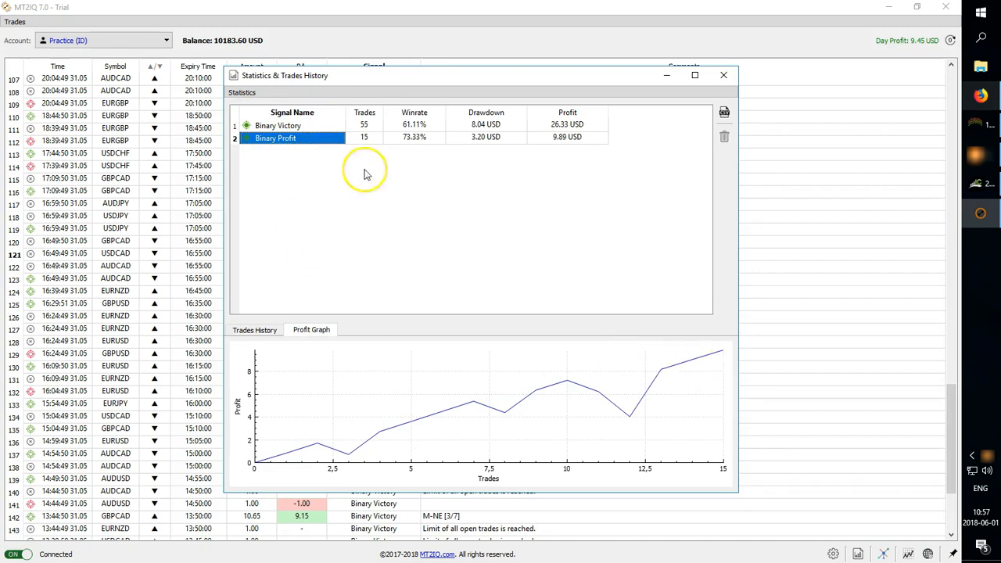
mouse_move(626, 147)
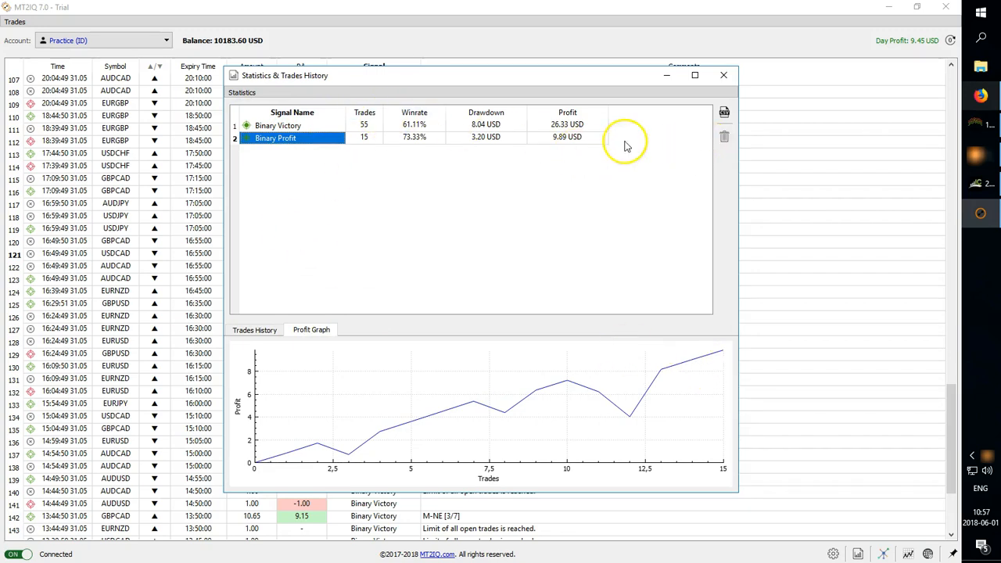
mouse_move(622, 140)
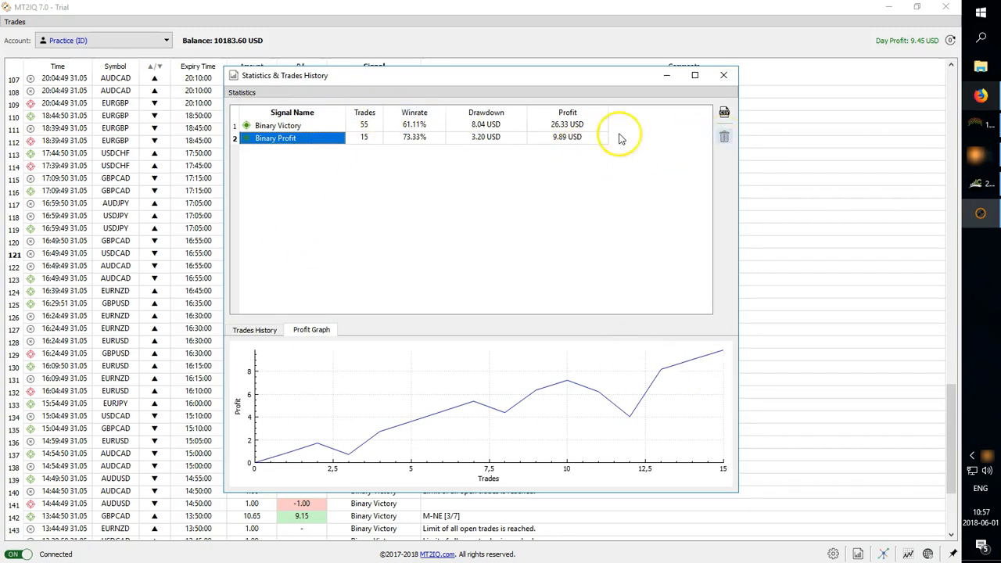
mouse_move(732, 126)
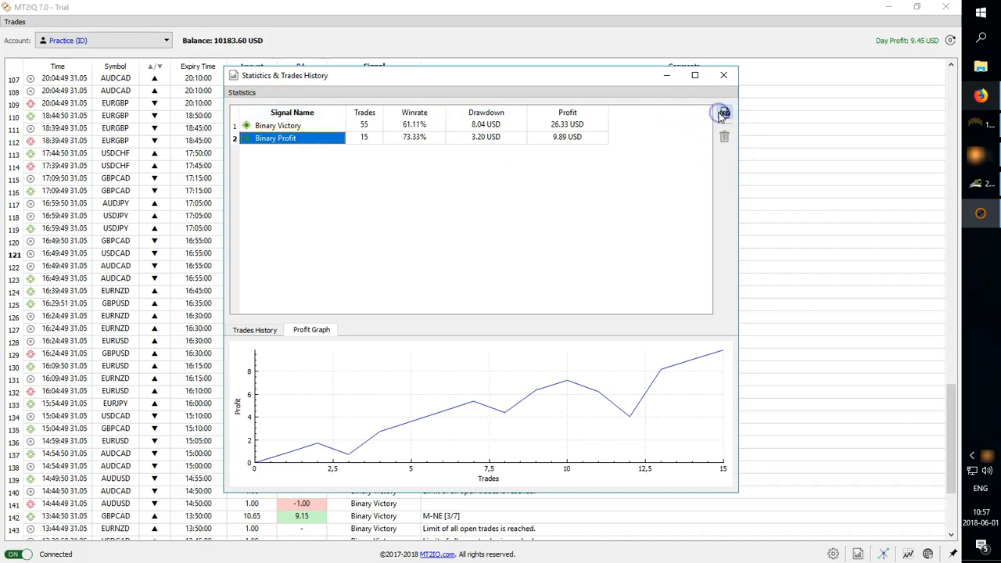
click(723, 113)
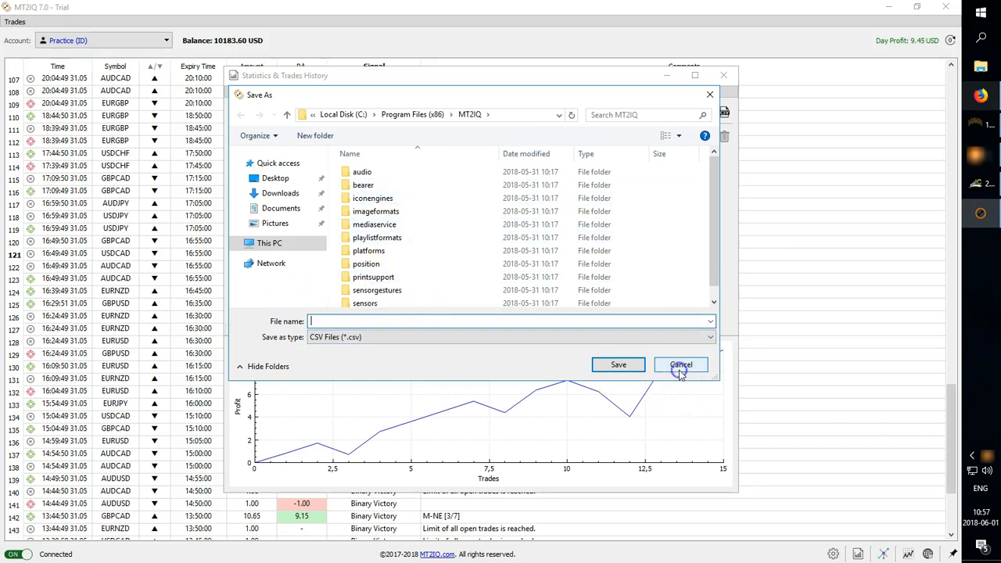
click(681, 364)
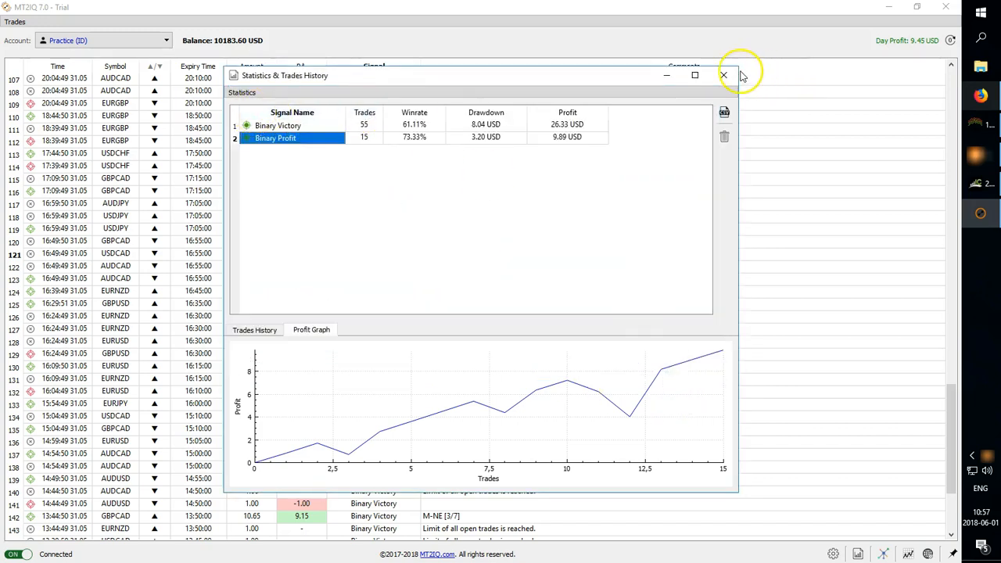
mouse_move(300, 294)
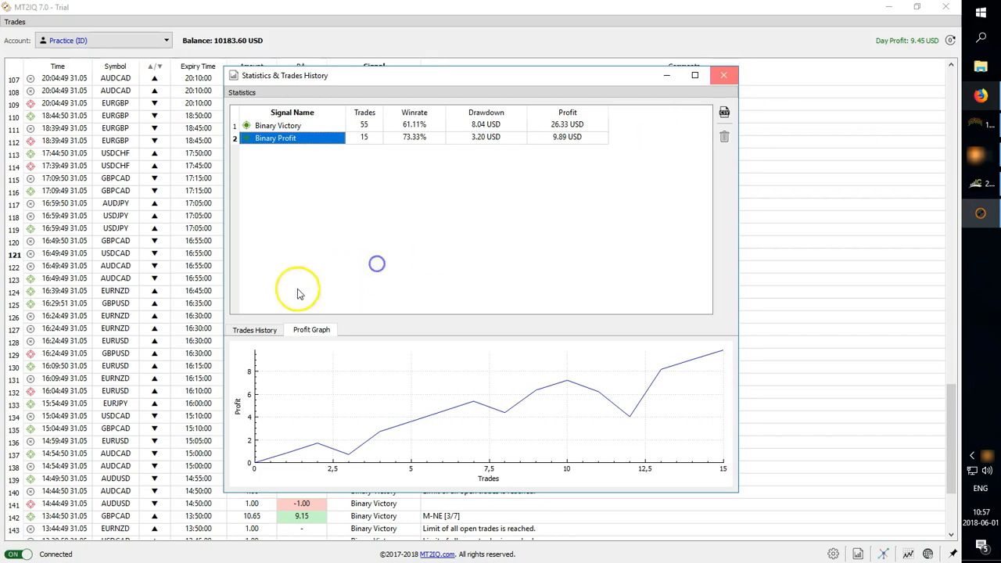
Leave the statistics window and set Trade Amount in Settings to From MetaTrader Connector
click(254, 329)
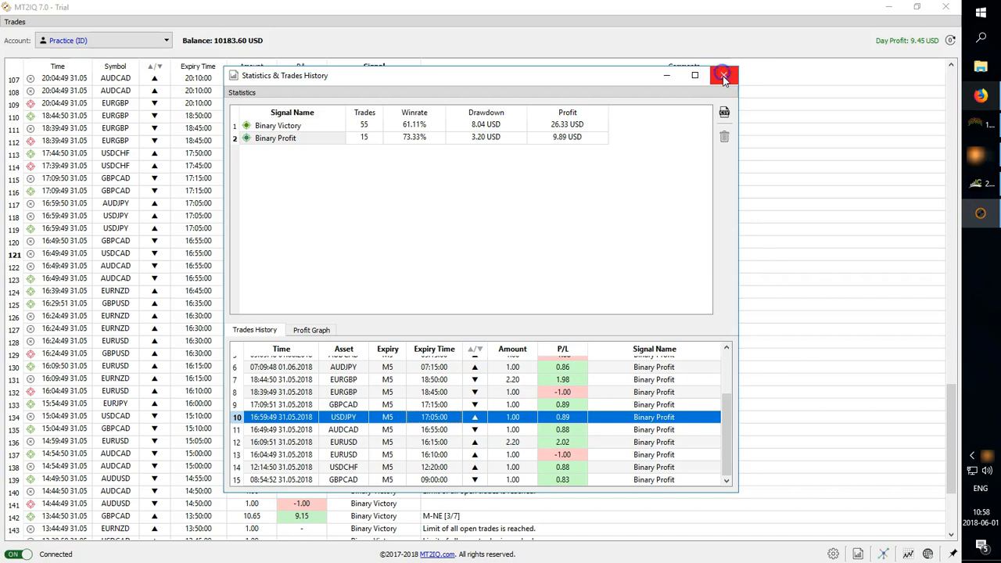
click(723, 75)
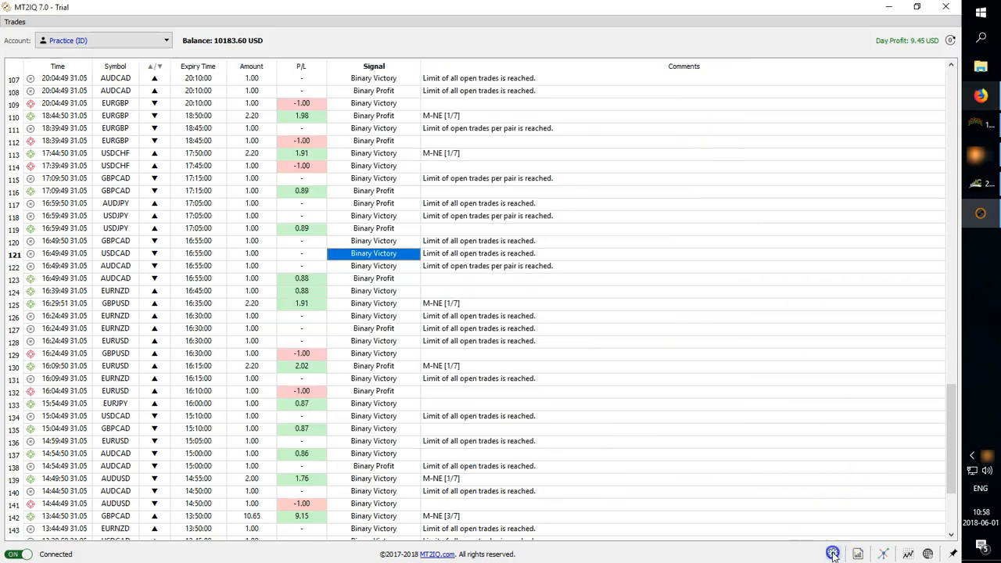
click(832, 554)
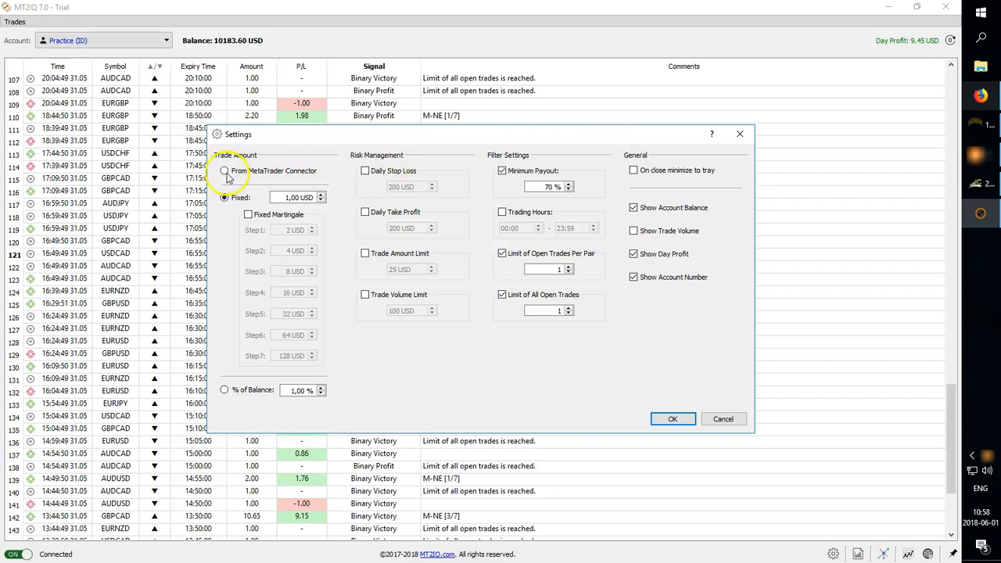
click(225, 170)
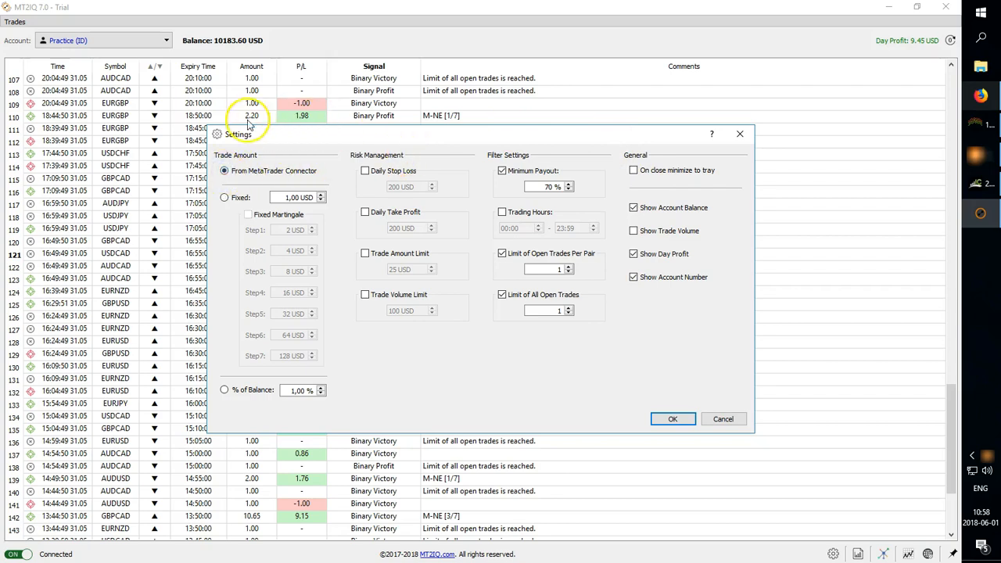
mouse_move(285, 238)
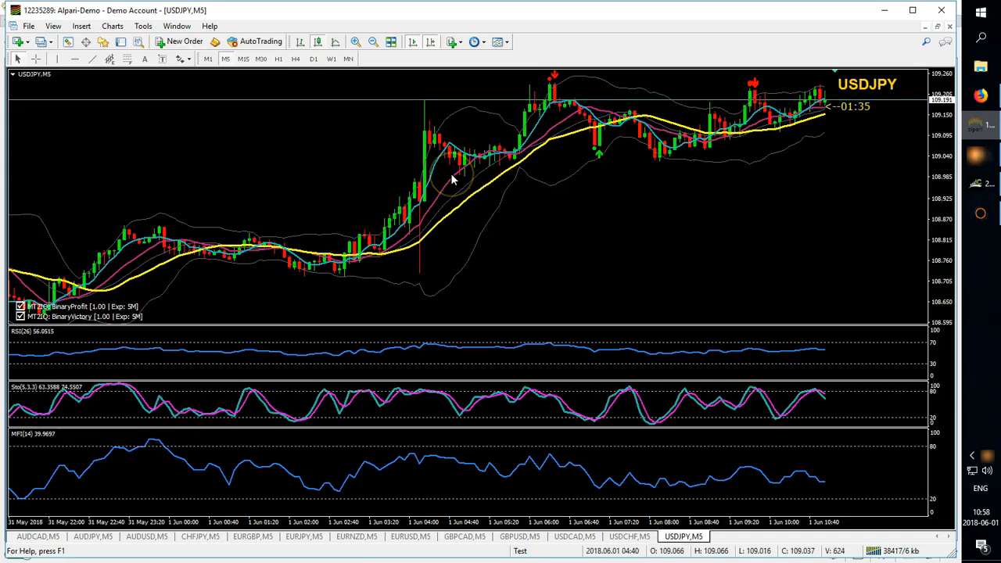
Set the MT2IQ_Connector indicator's Trade Amount input to 5 on the USDJPY chart and confirm
click(451, 180)
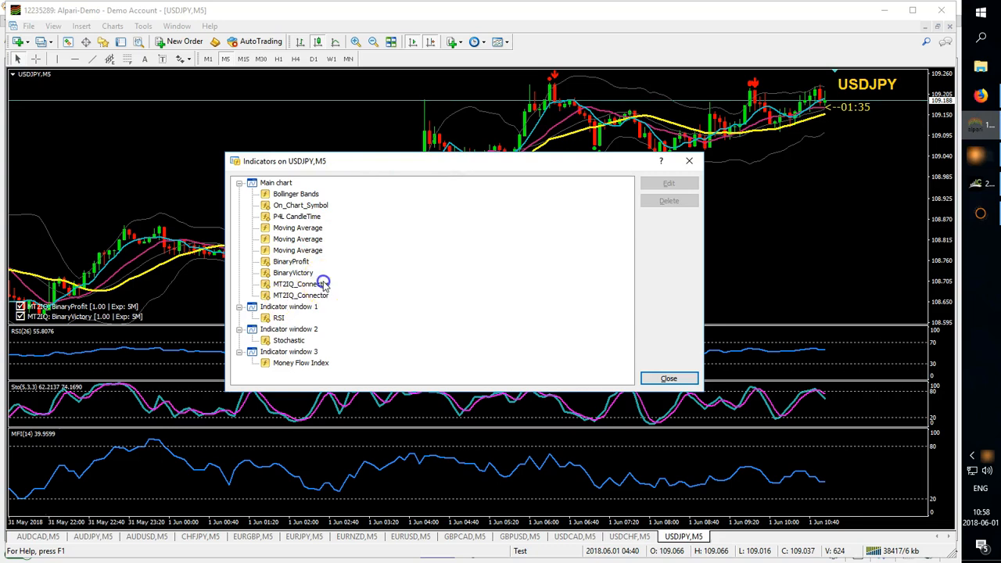
double_click(300, 285)
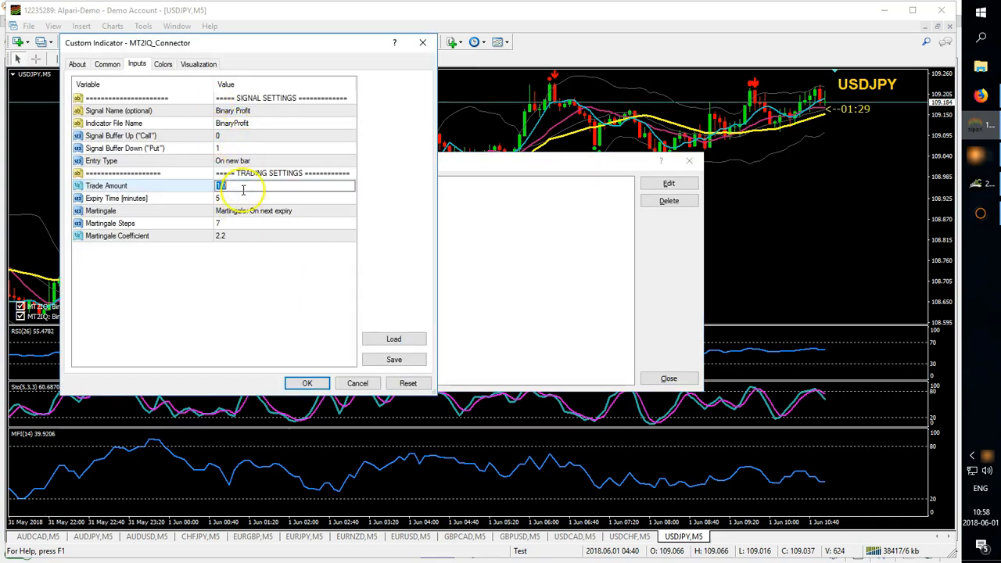
text(5)
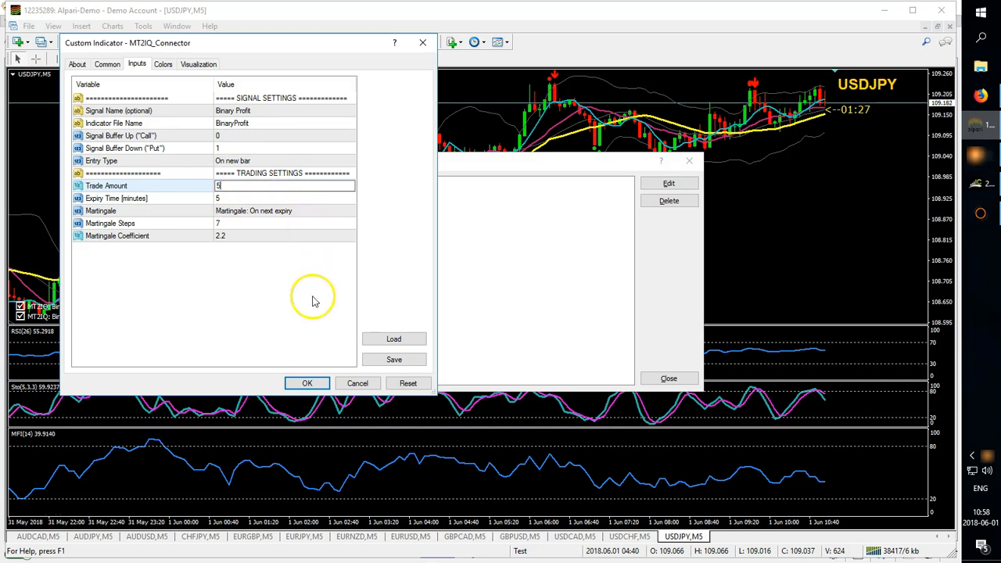
click(247, 185)
text(1)
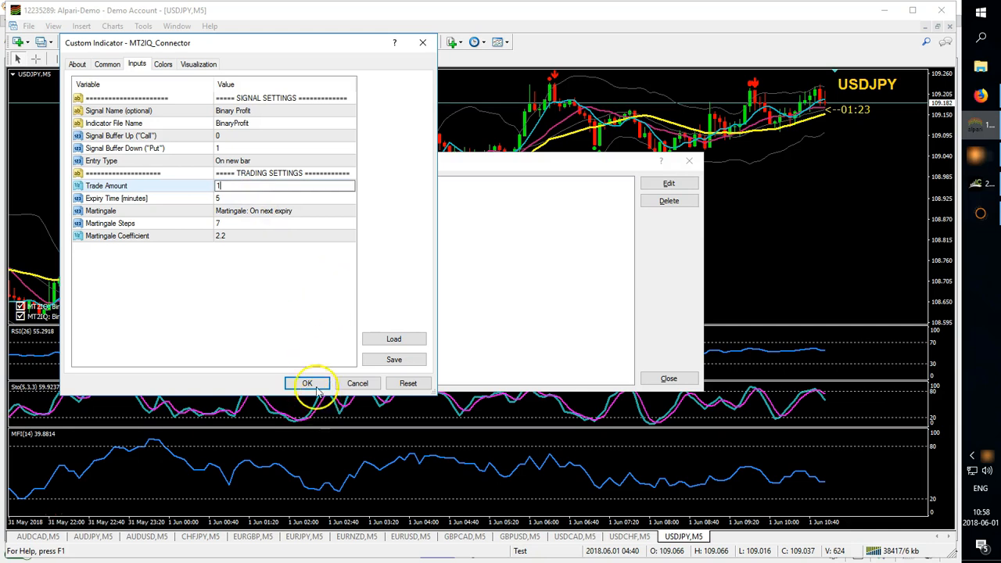
click(307, 384)
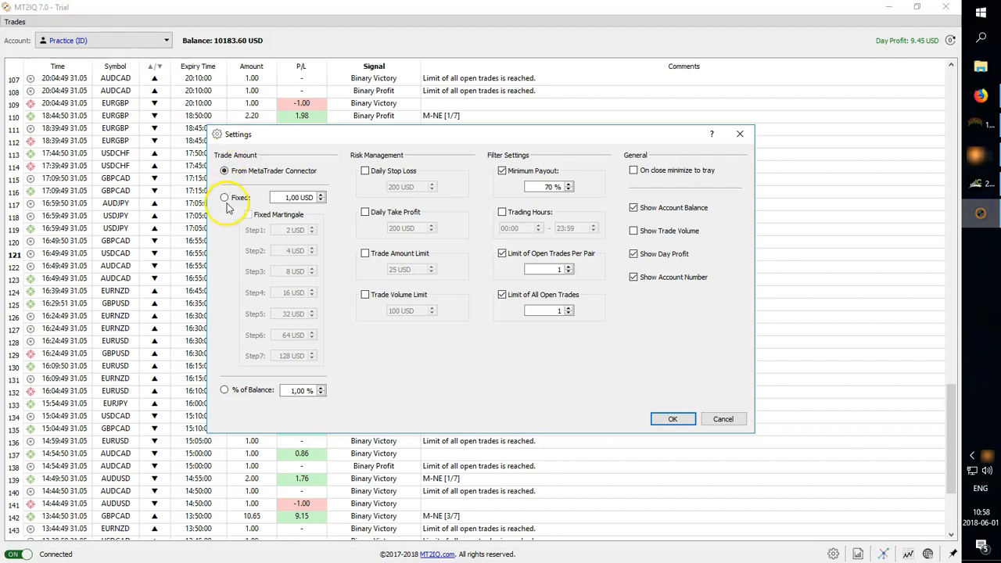
Enter a fixed amount of 1.75 USD, toggle Fixed Martingale and edit Step1 before settling on % of Balance
click(225, 197)
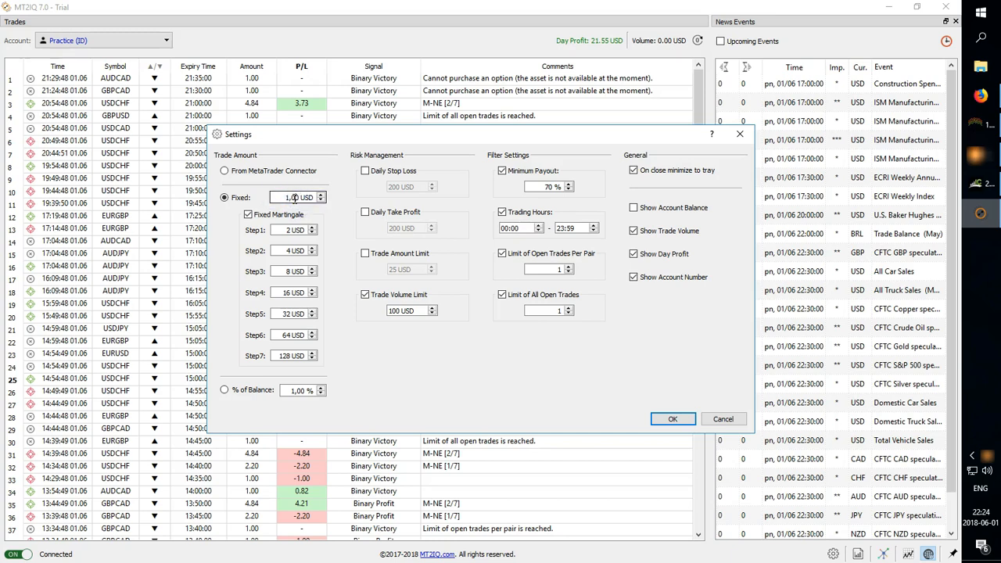
triple_click(291, 197)
text(75)
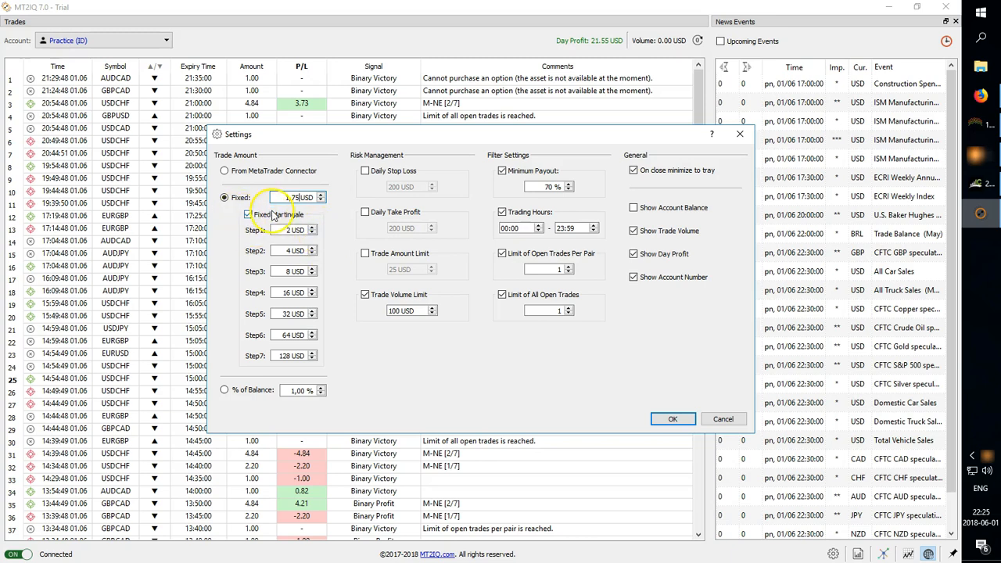
click(247, 214)
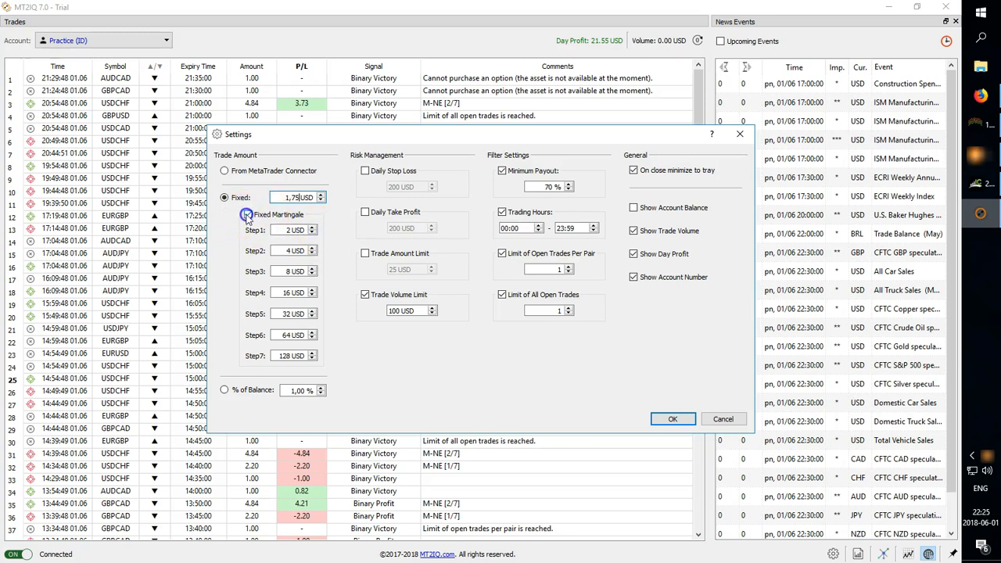
click(247, 214)
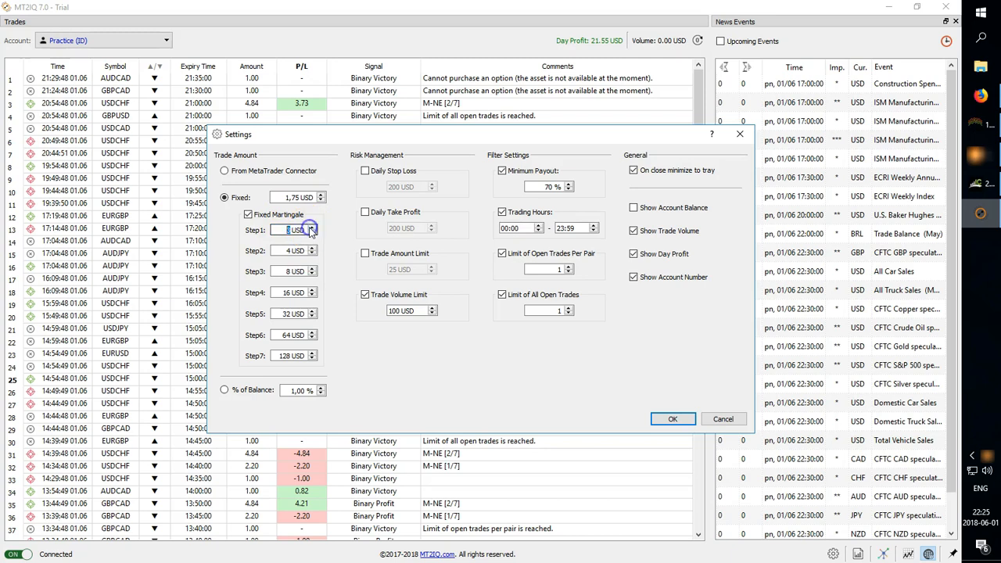
click(313, 232)
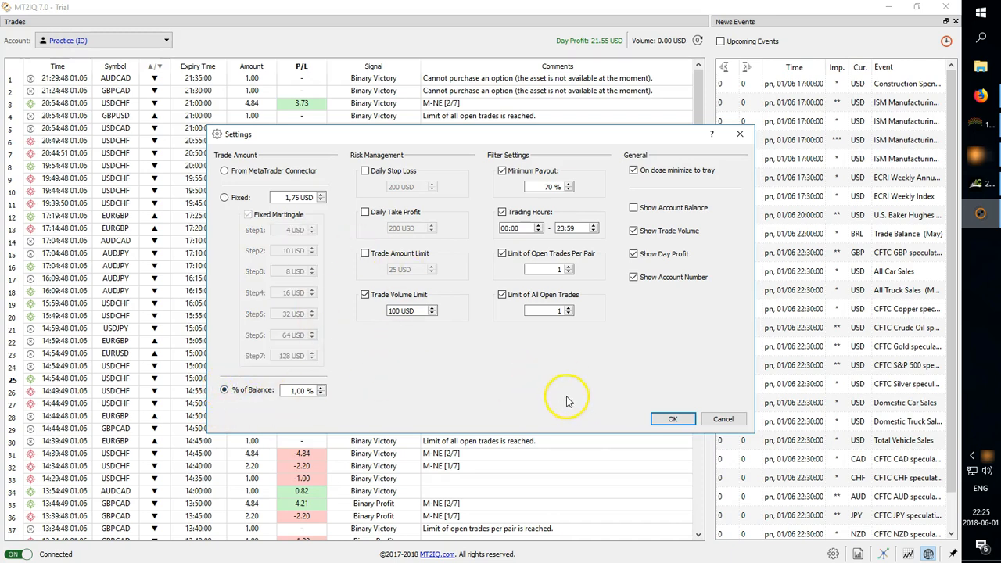
mouse_move(989, 206)
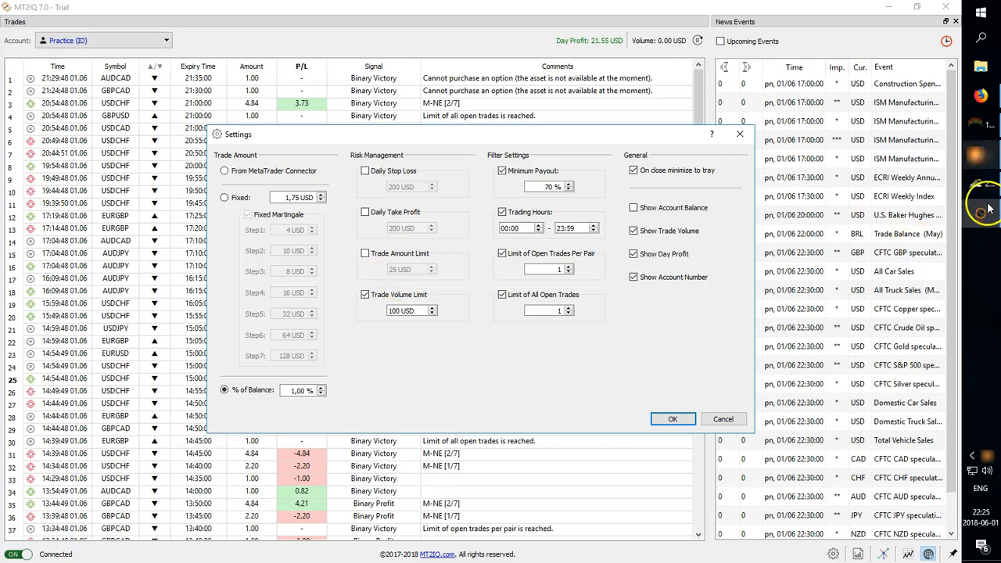
mouse_move(983, 128)
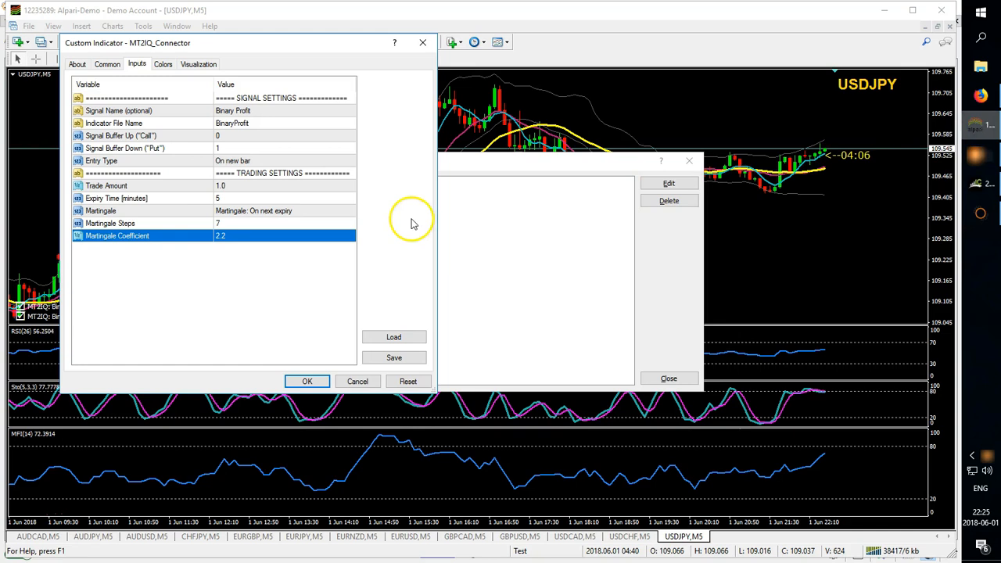
mouse_move(319, 249)
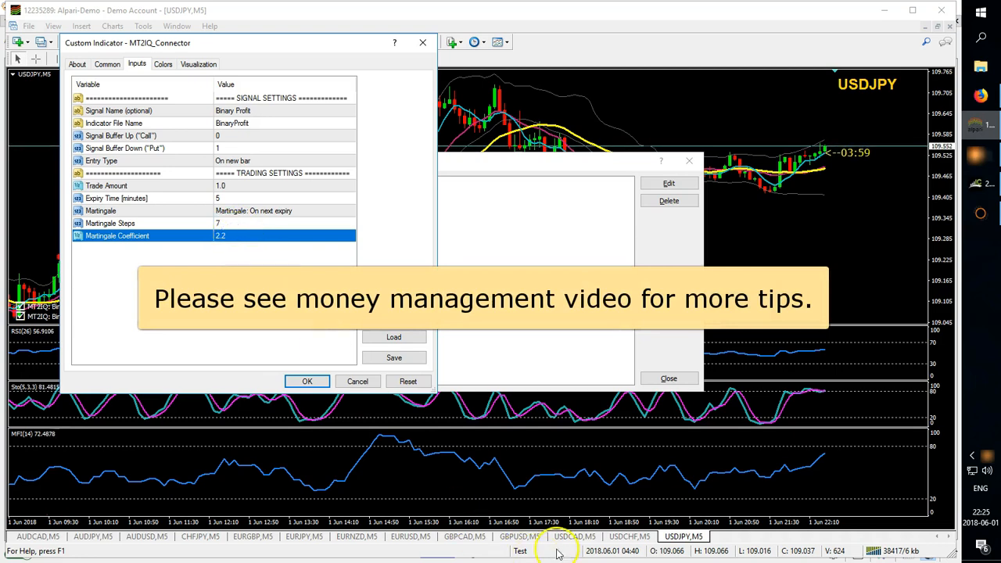
mouse_move(571, 482)
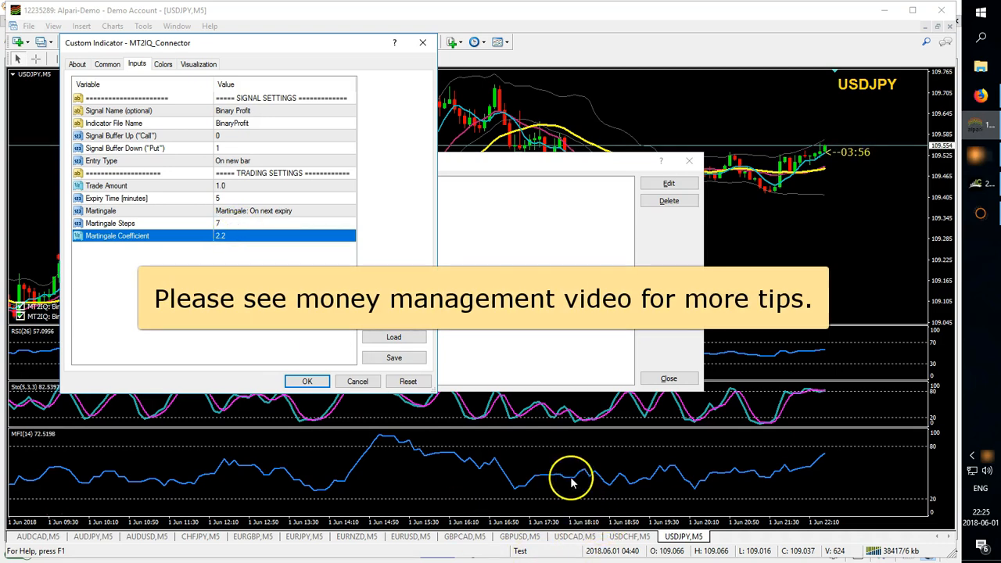
mouse_move(343, 360)
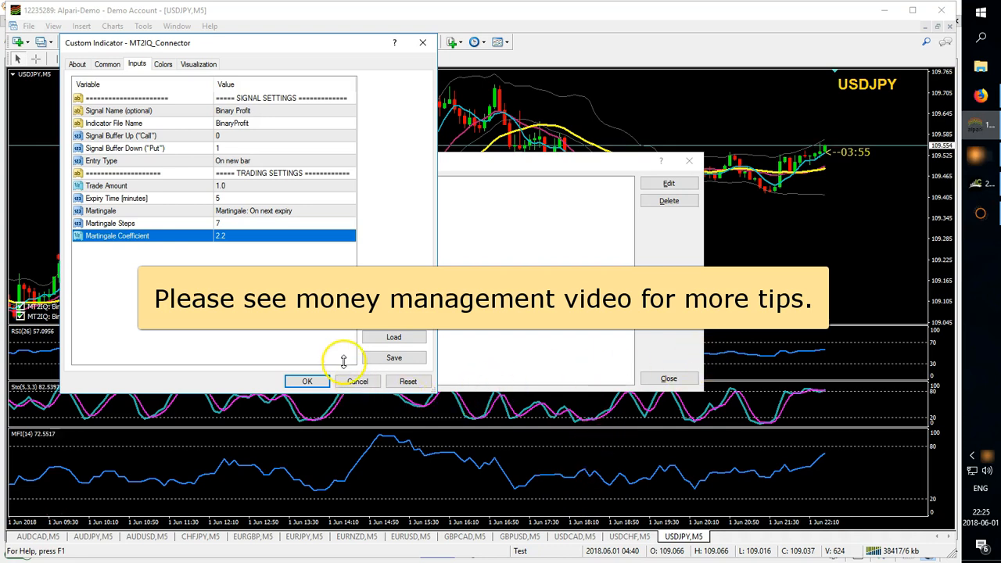
mouse_move(316, 329)
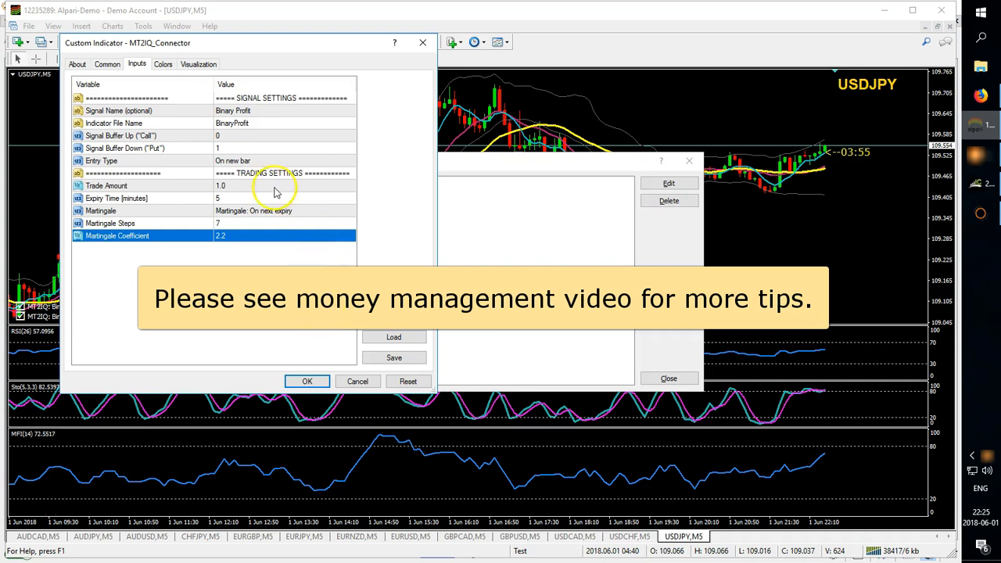
mouse_move(258, 237)
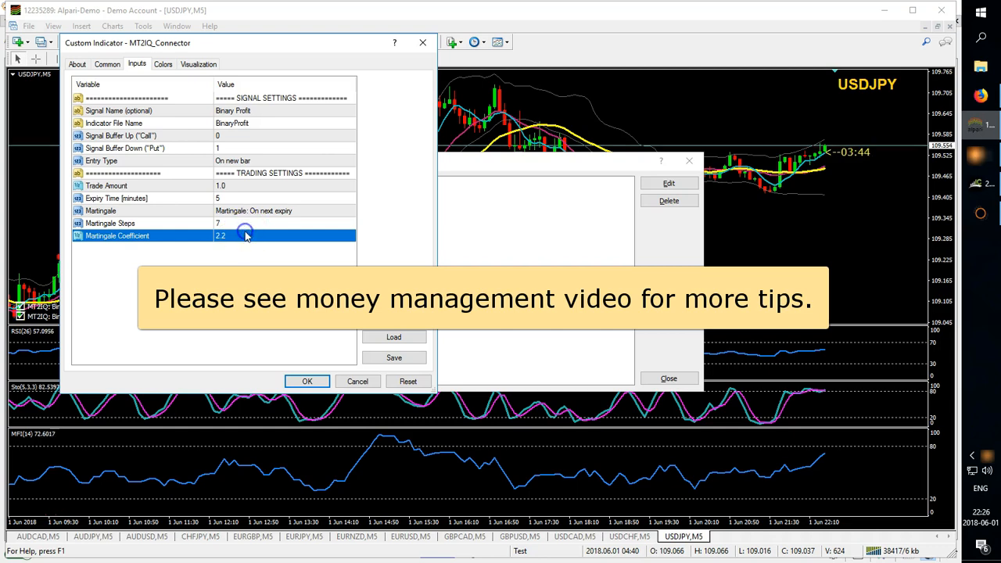
Edit the Martingale Steps input of the MT2IQ_Connector, alongside coefficient 2.2 on next expiry
click(250, 222)
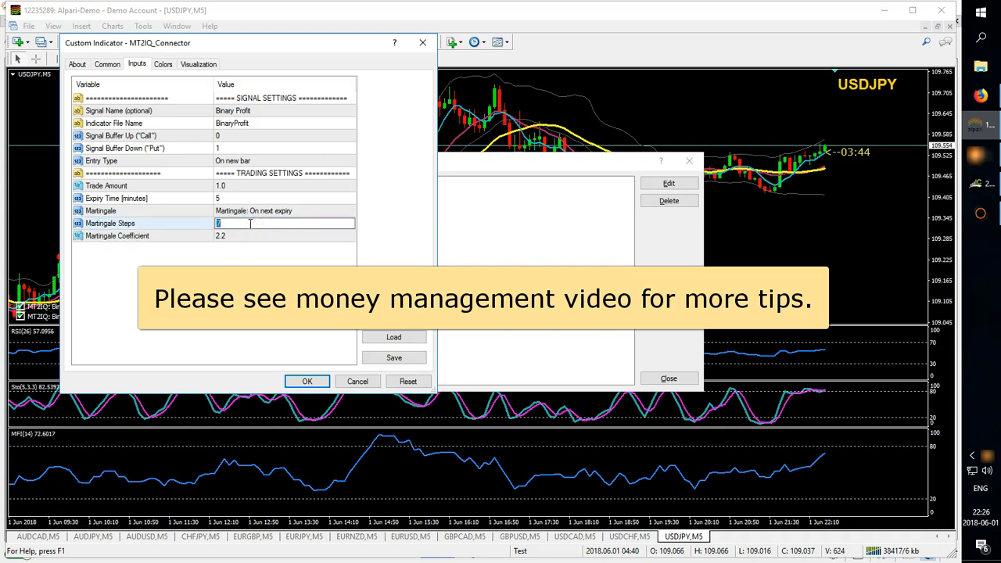
mouse_move(263, 237)
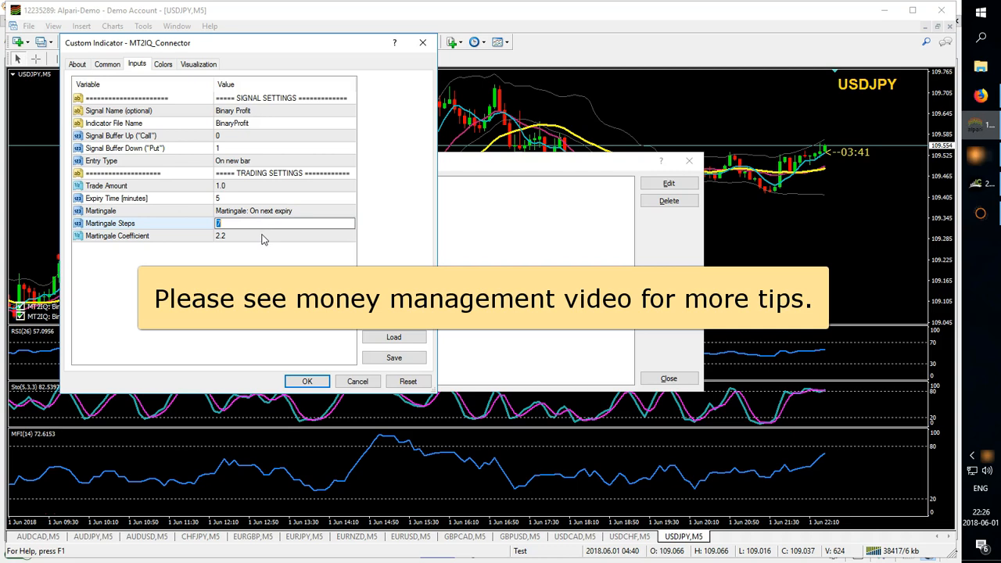
mouse_move(254, 205)
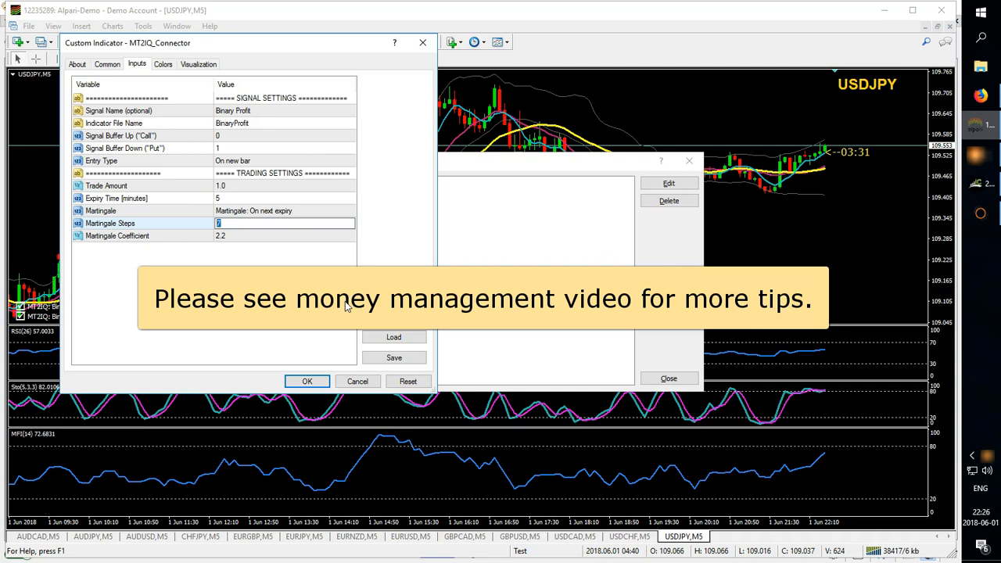
mouse_move(238, 202)
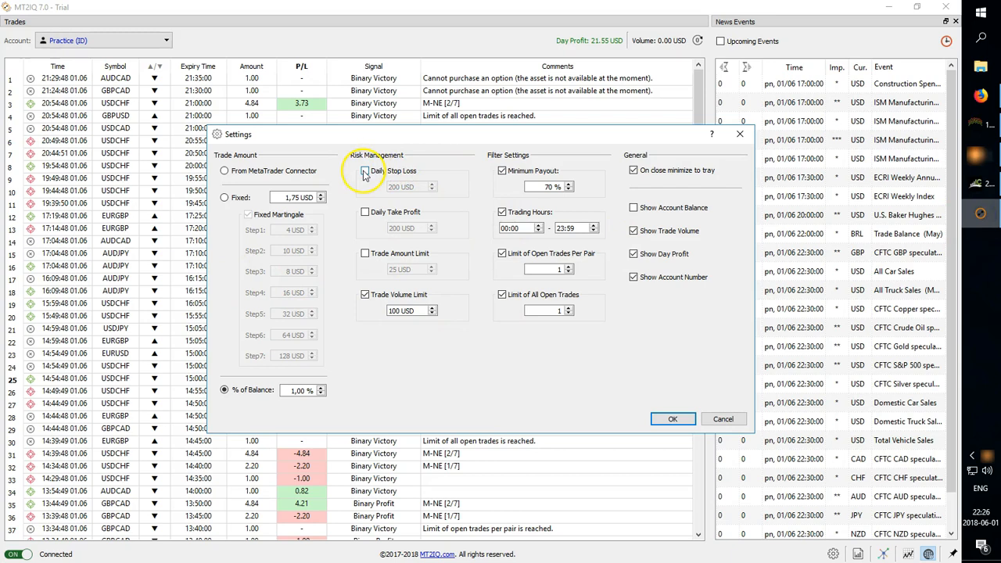
Leave Daily Stop Loss off, keep the 200 USD Daily Take Profit and enable the 25 USD Trade Amount Limit
click(367, 170)
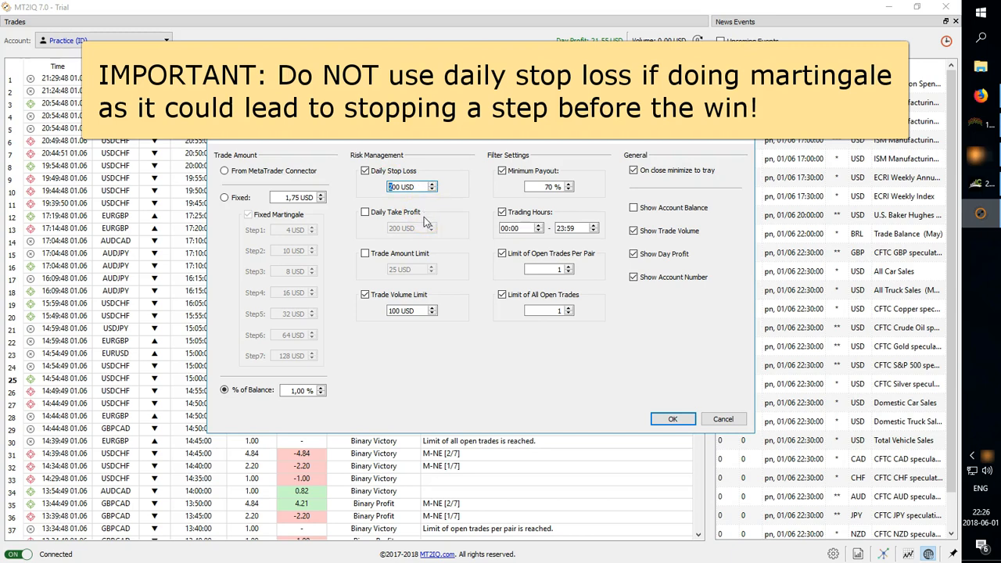
mouse_move(475, 231)
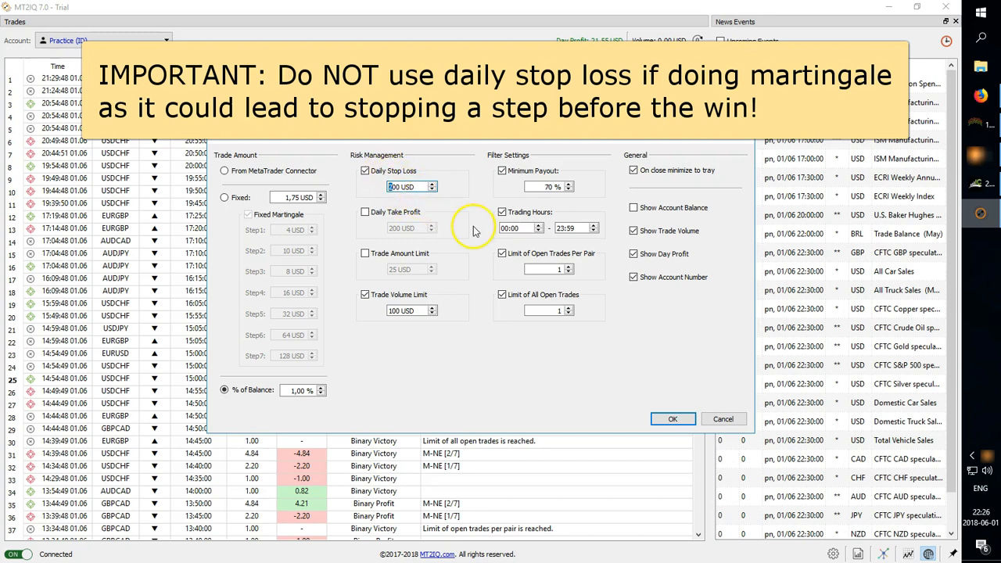
mouse_move(473, 236)
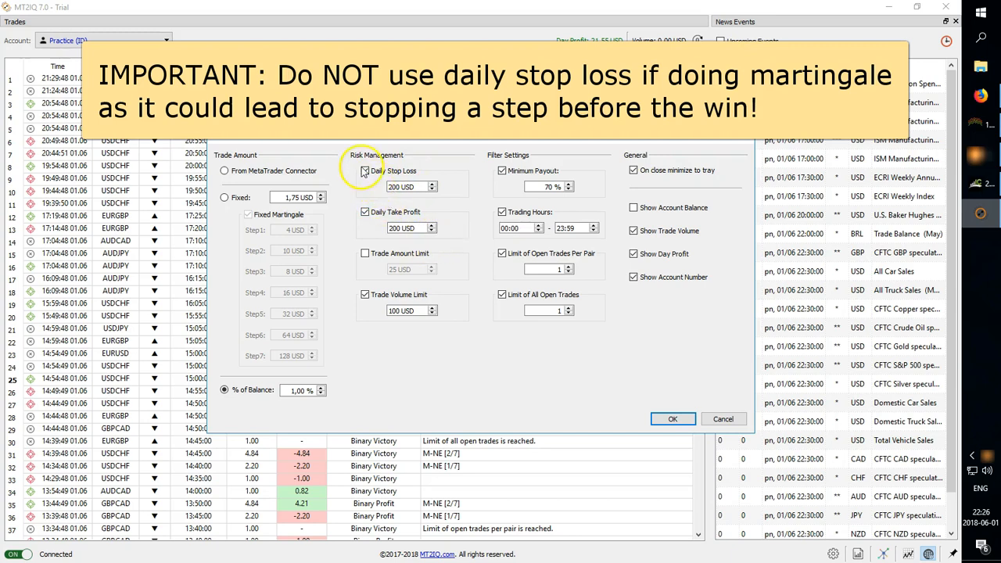
click(364, 170)
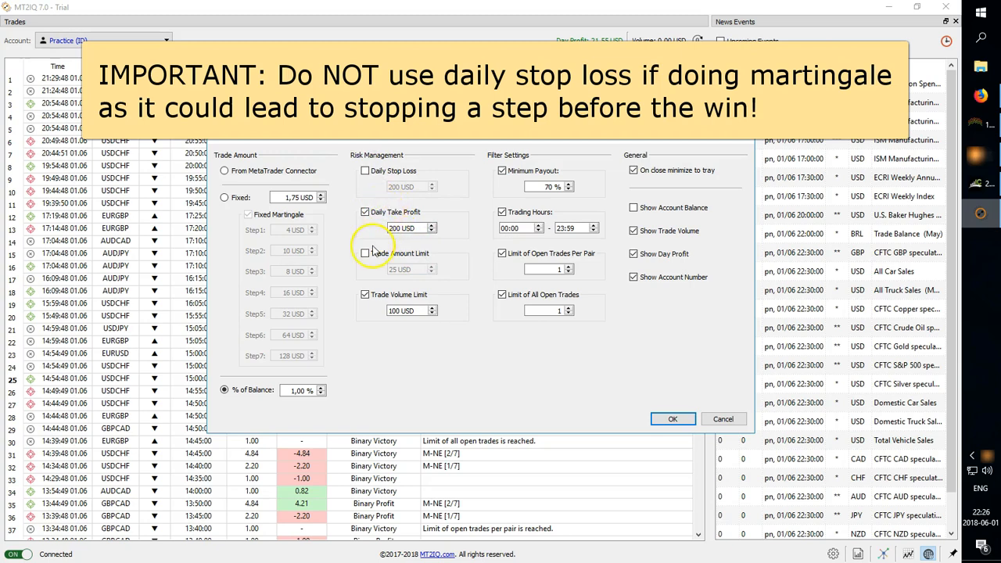
click(364, 253)
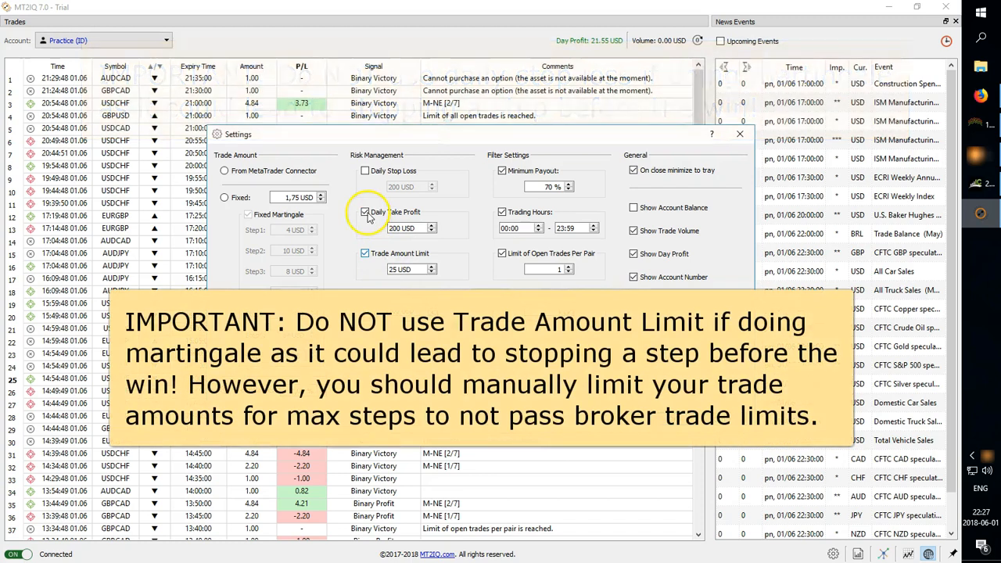
click(367, 213)
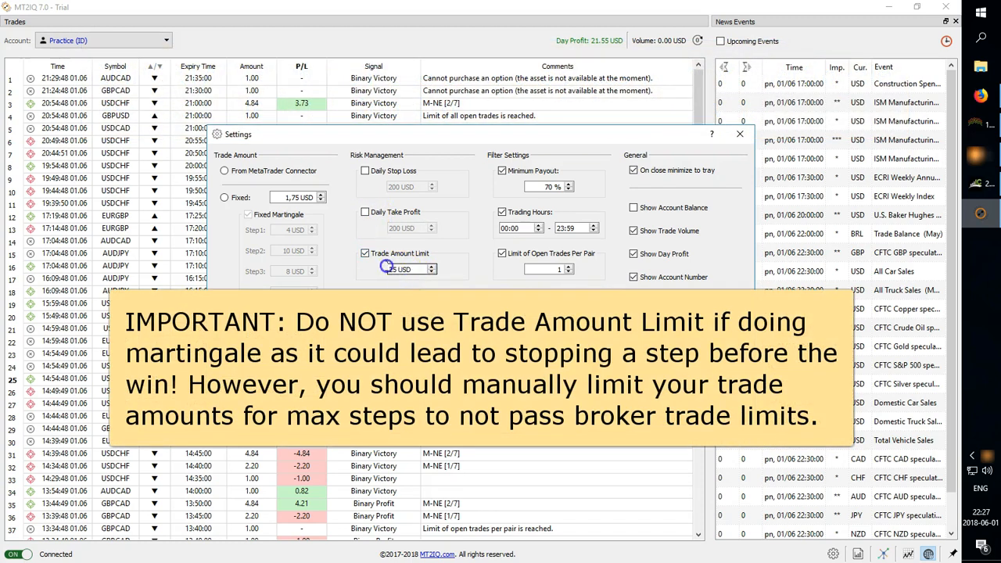
triple_click(404, 269)
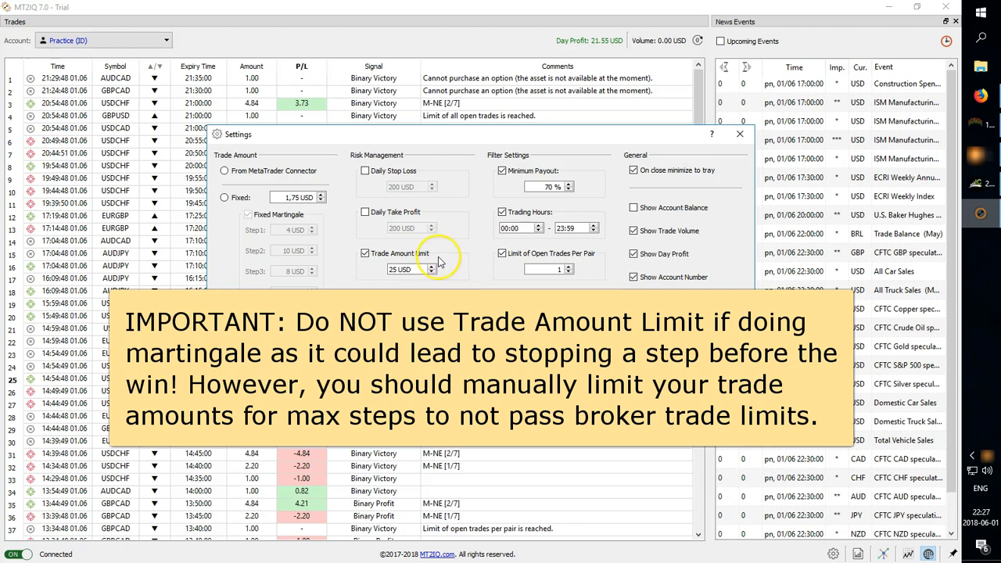
mouse_move(457, 280)
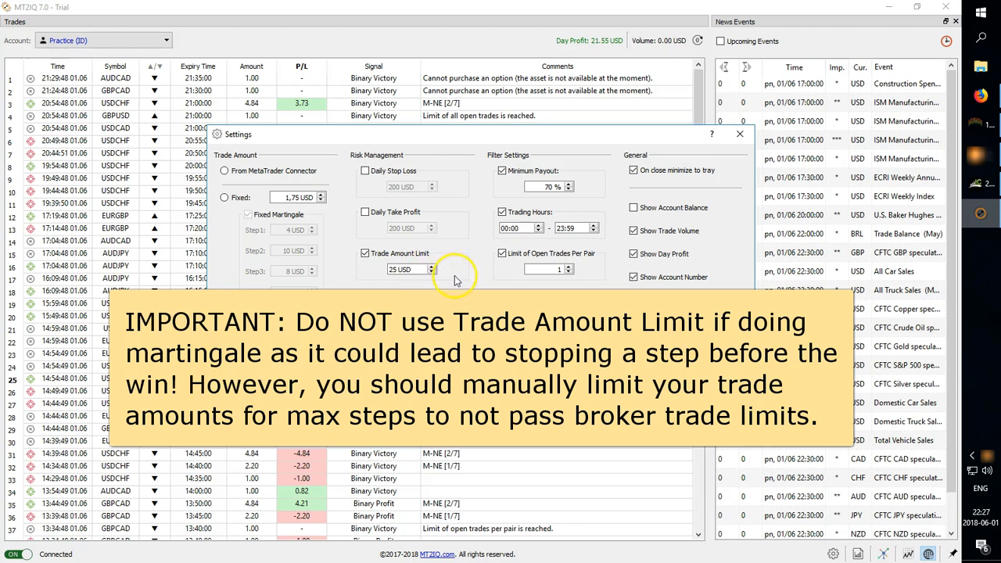
mouse_move(462, 282)
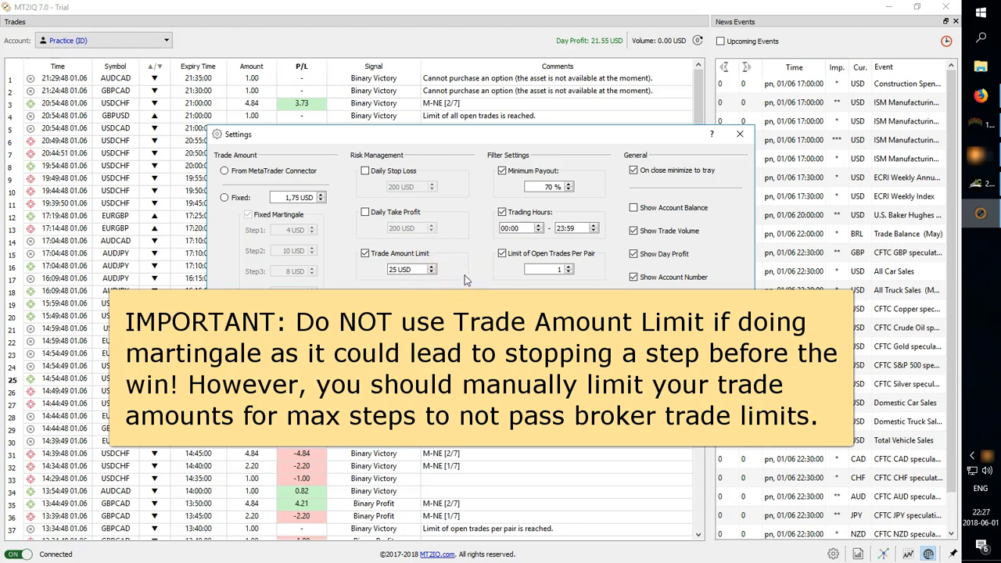
mouse_move(713, 257)
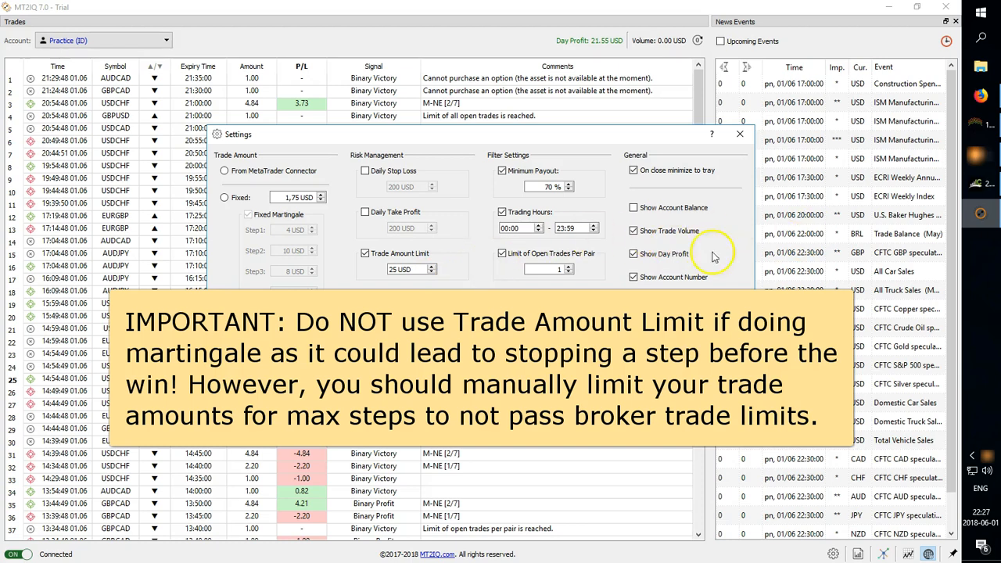
mouse_move(494, 266)
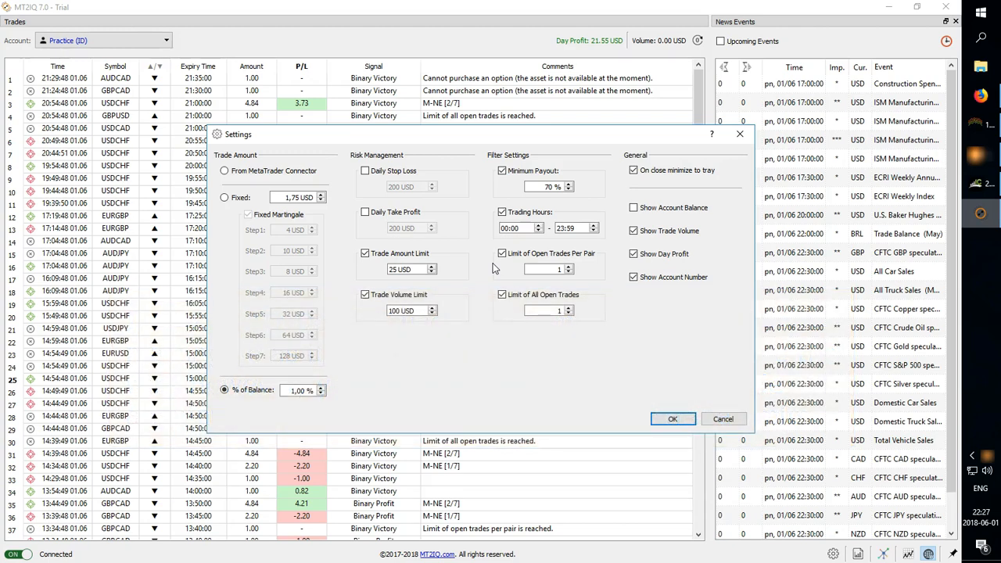
click(366, 294)
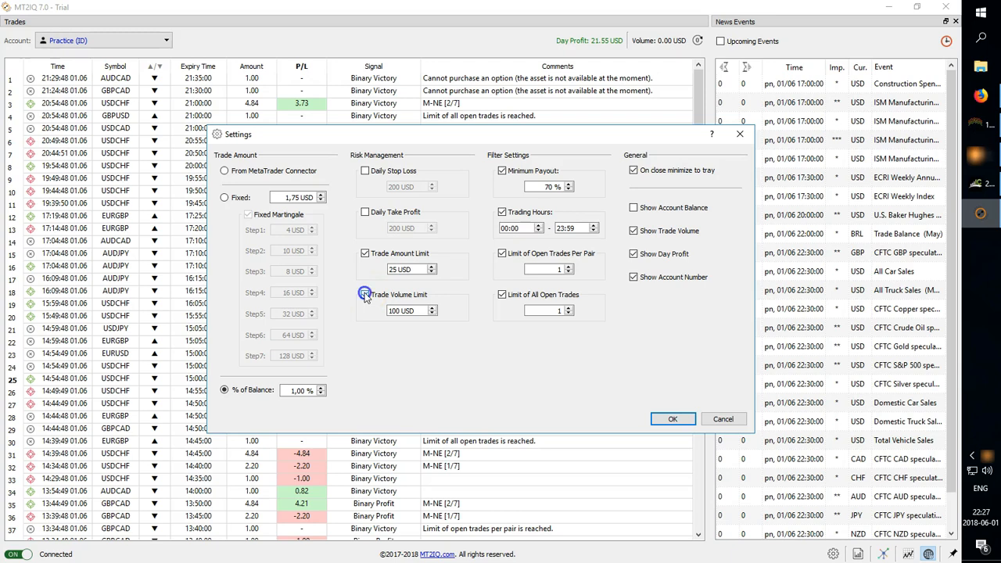
click(365, 294)
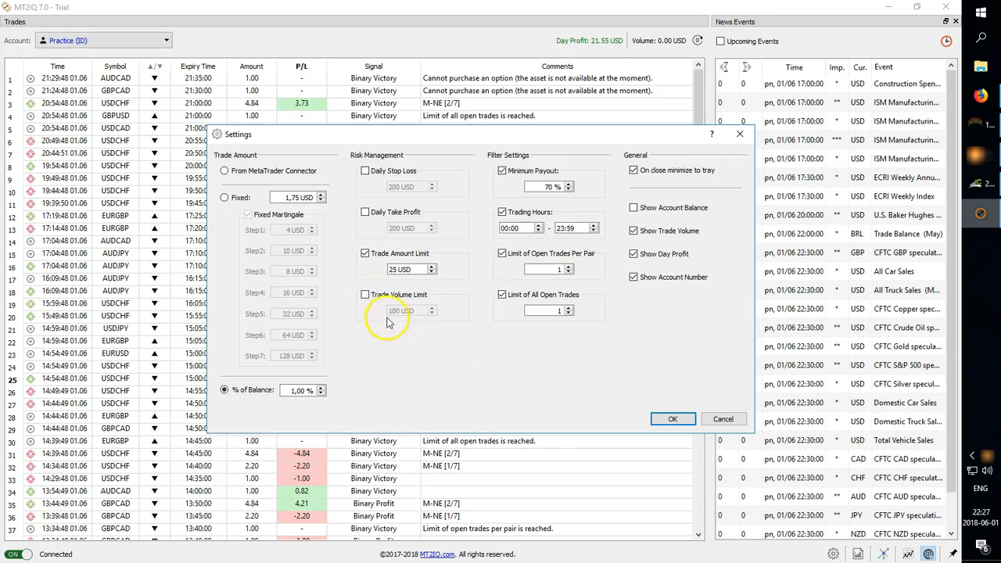
click(365, 294)
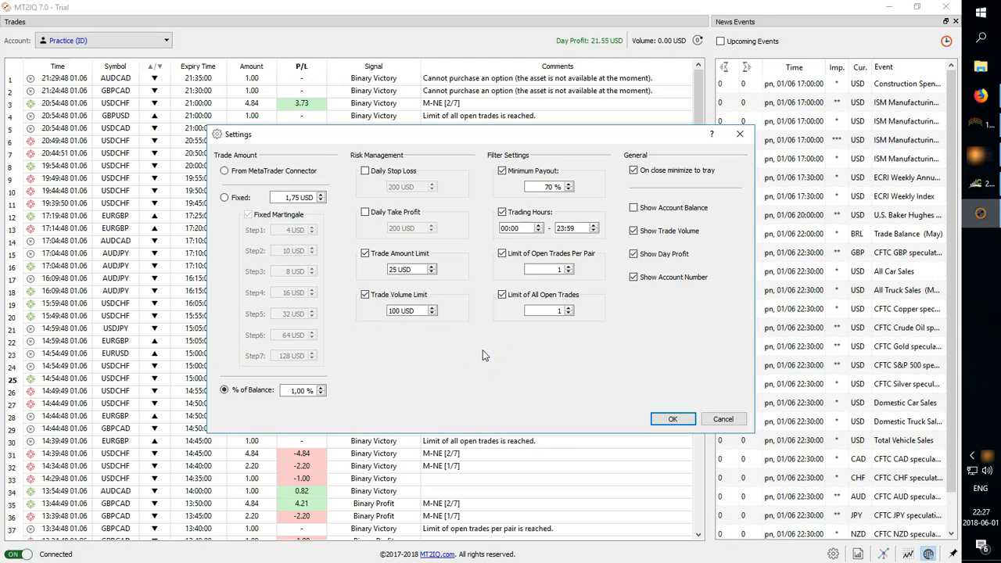
mouse_move(446, 238)
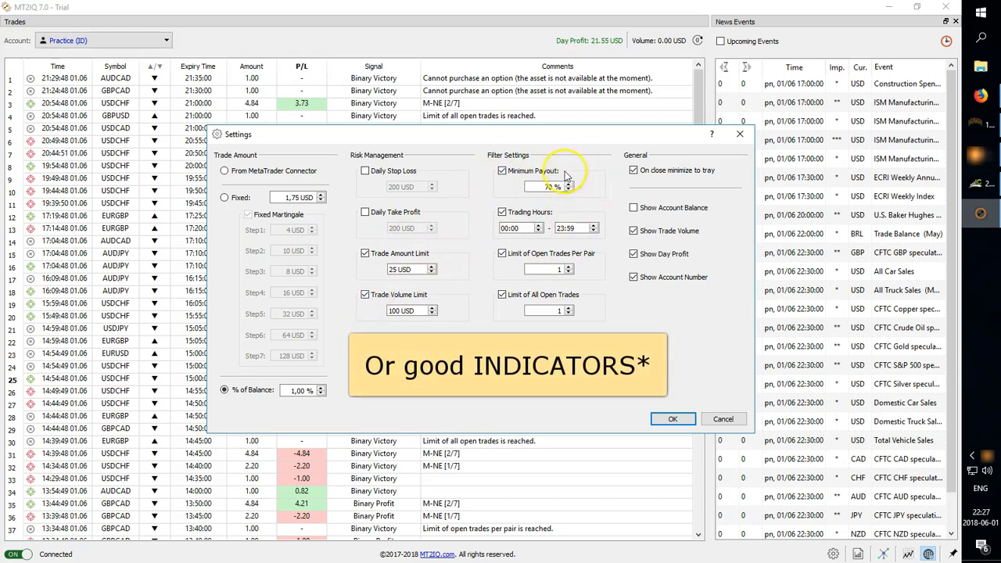
mouse_move(593, 278)
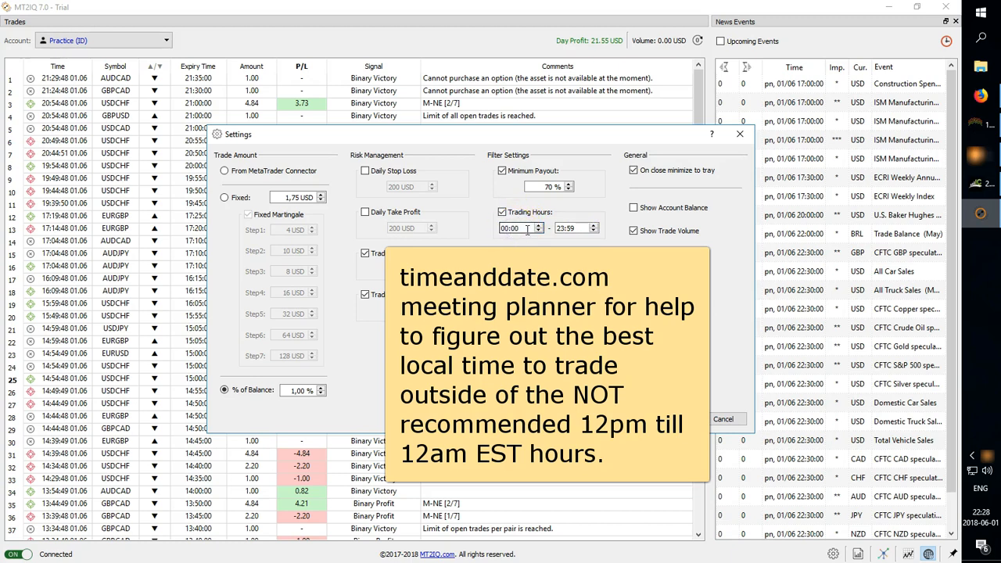
mouse_move(520, 228)
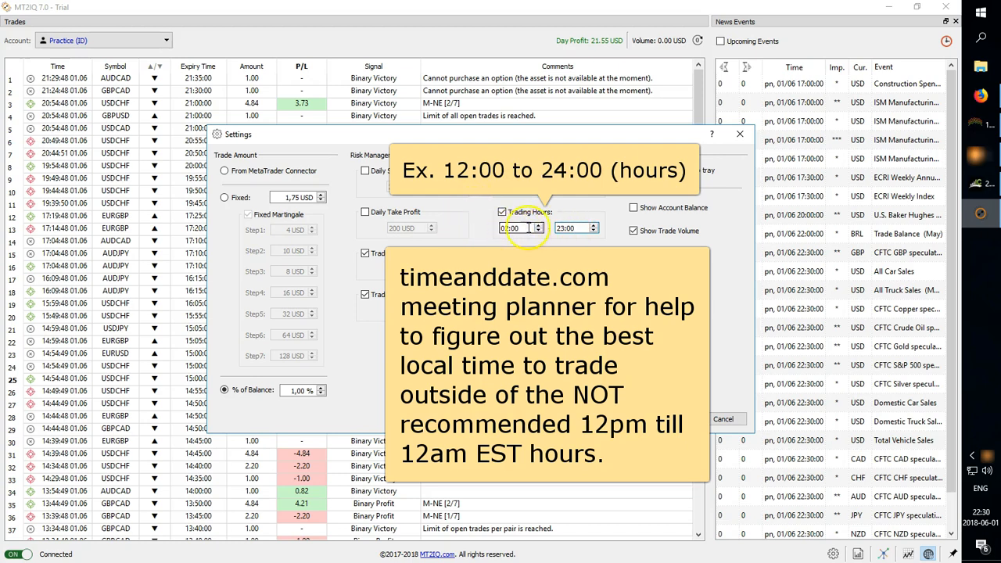
Adjust the Trading Hours filter start so the range reads 02:00 to 23:00
click(539, 225)
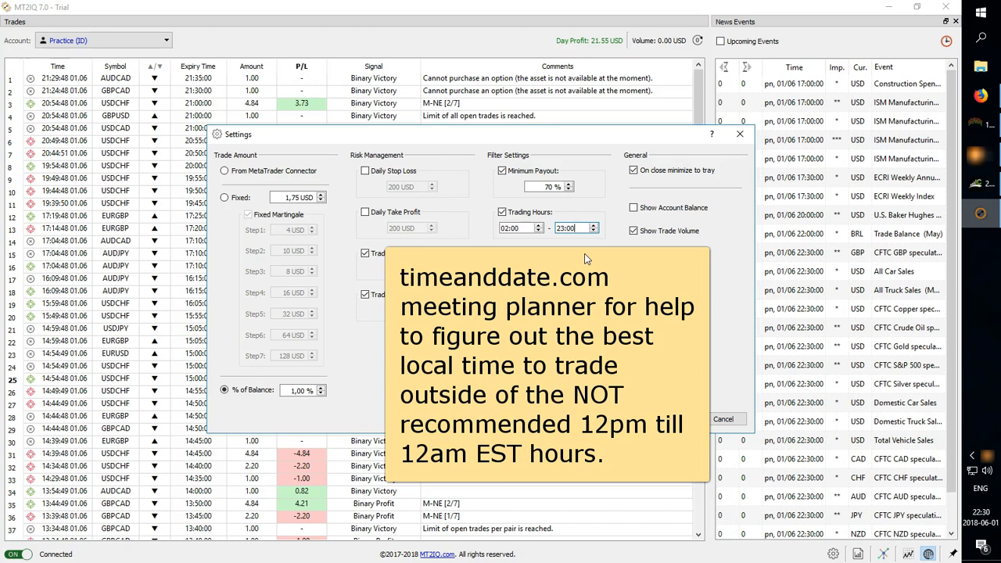
mouse_move(592, 263)
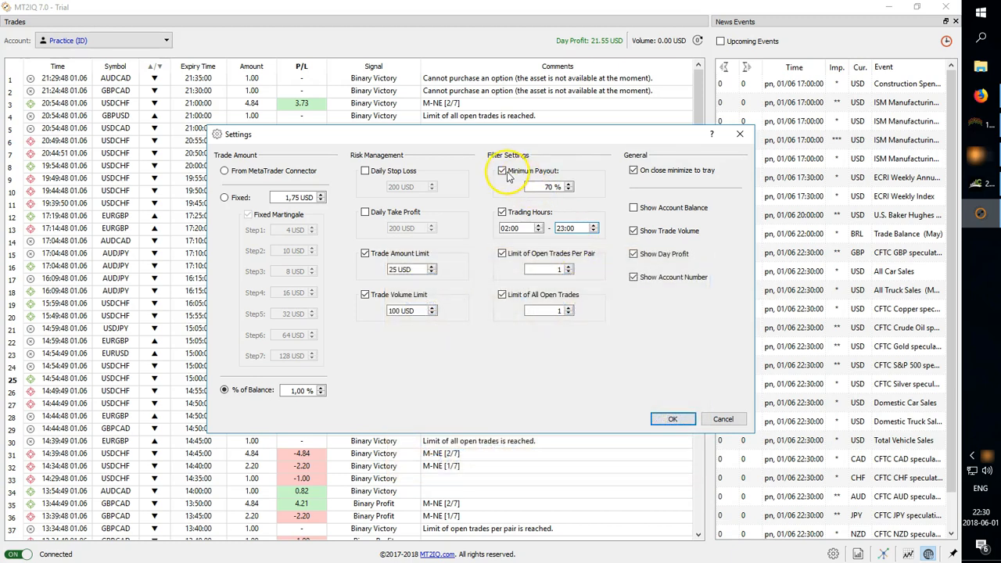
mouse_move(502, 171)
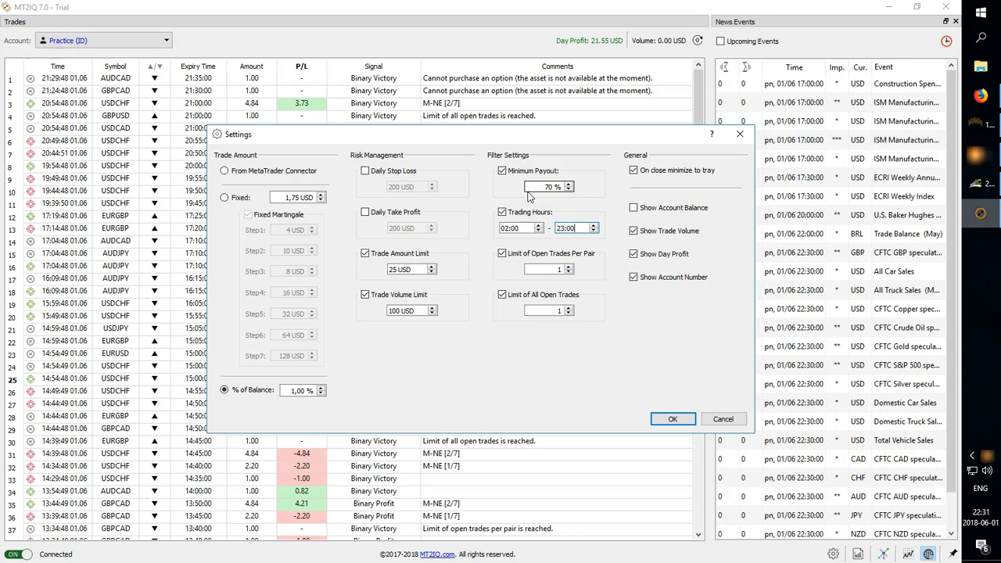
mouse_move(587, 171)
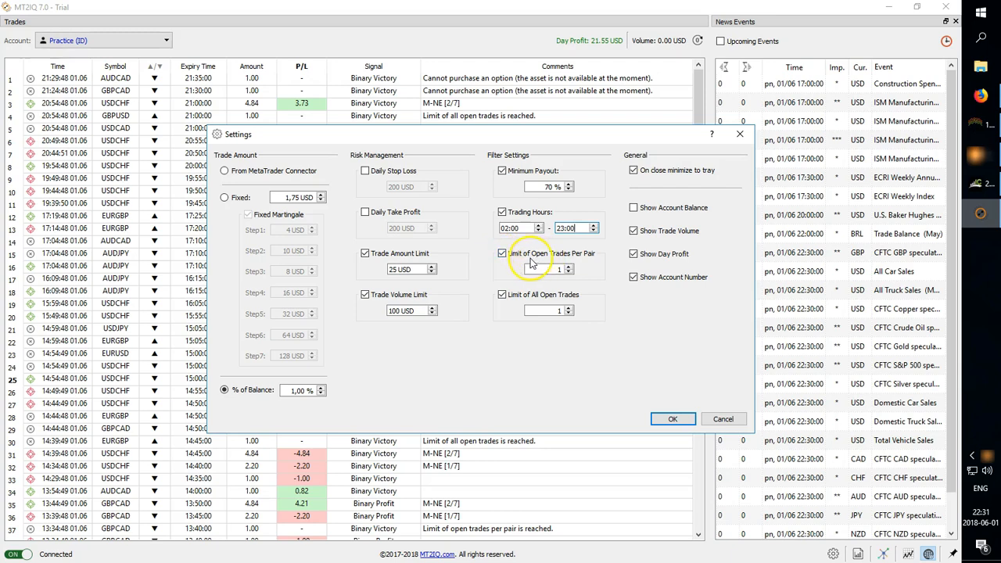
mouse_move(593, 269)
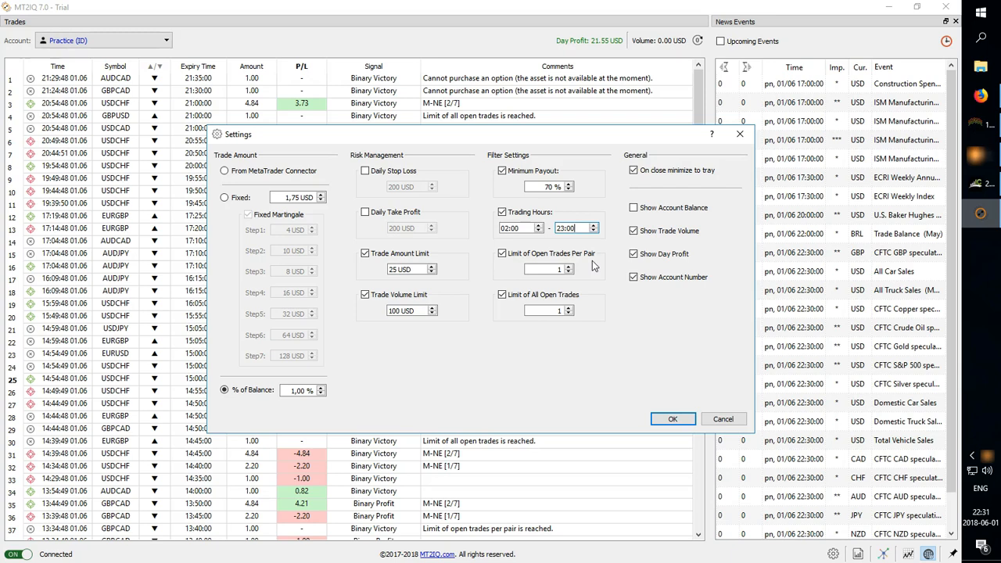
mouse_move(287, 347)
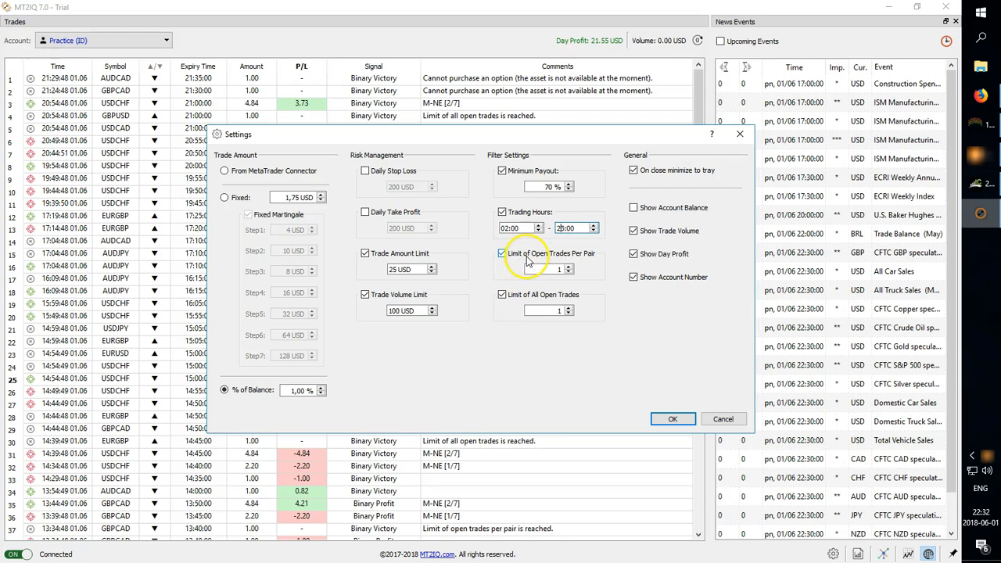
click(502, 295)
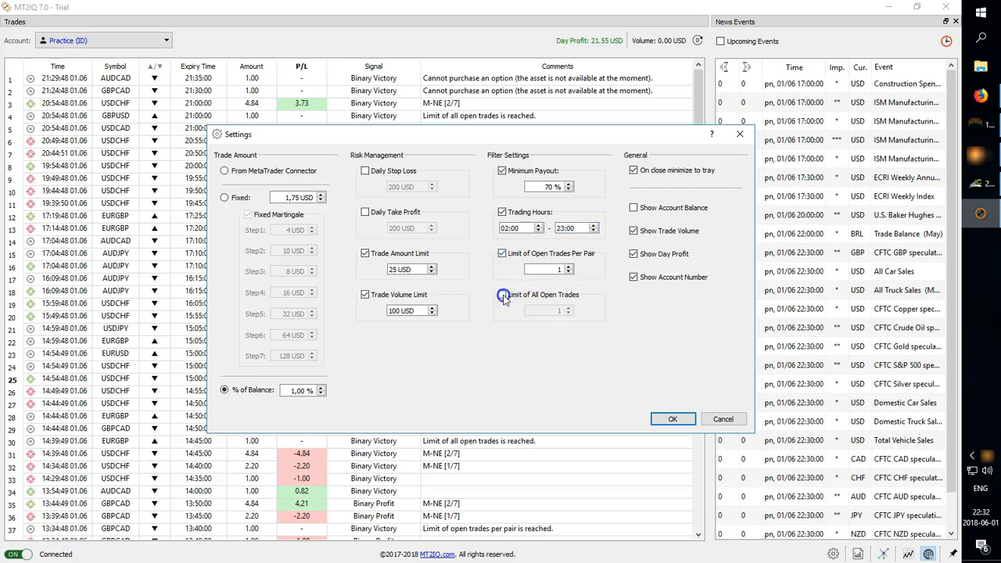
click(503, 294)
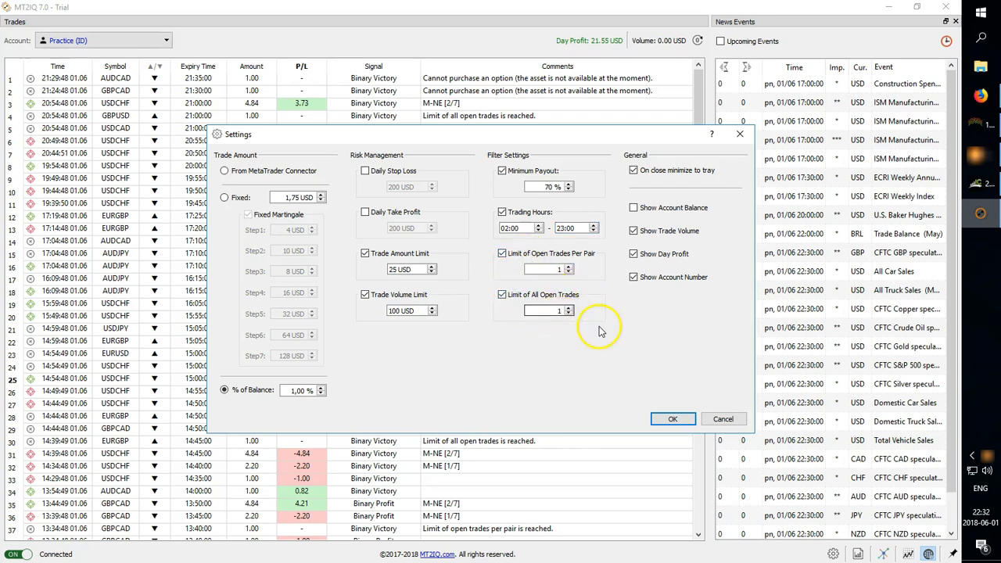
mouse_move(483, 260)
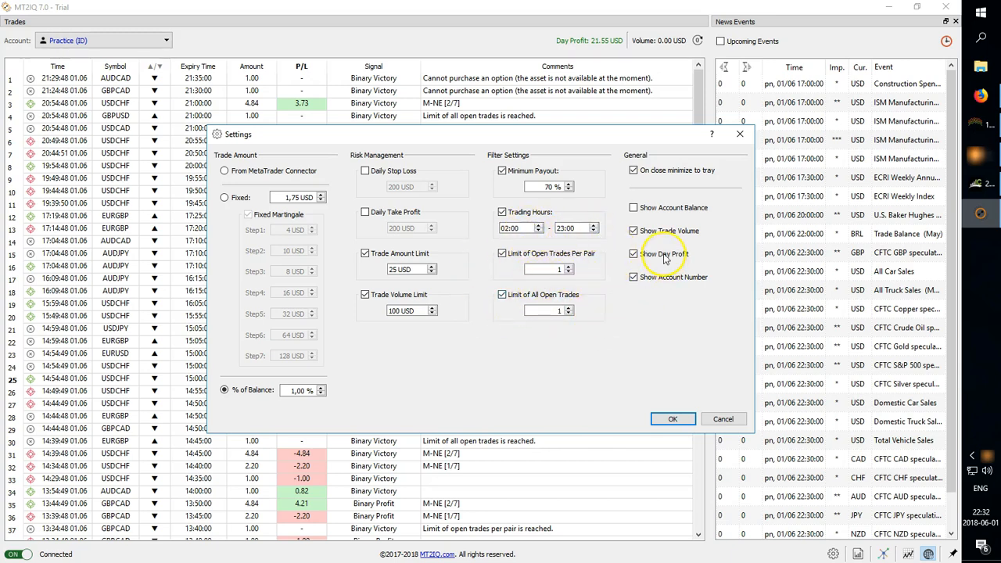
mouse_move(641, 175)
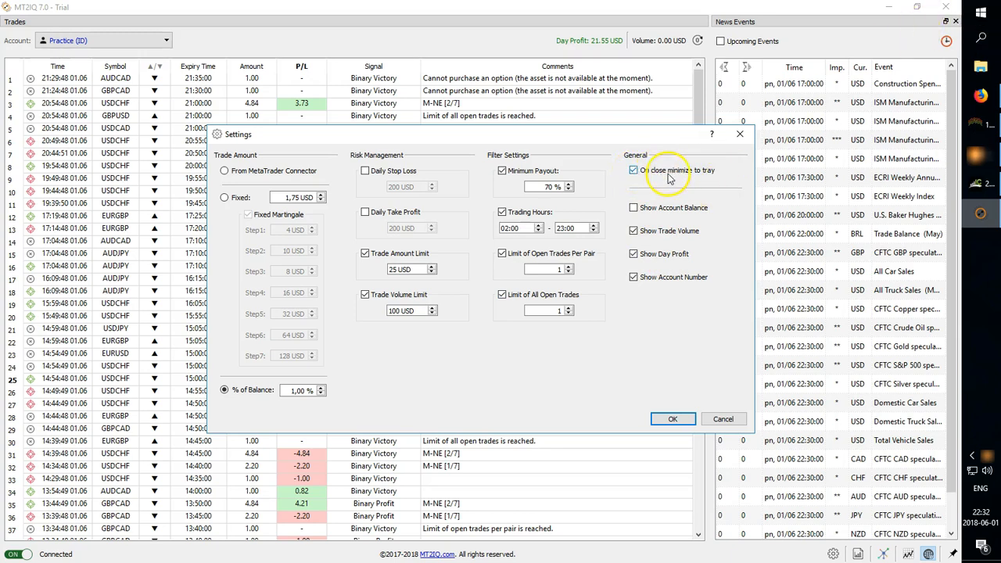
mouse_move(951, 14)
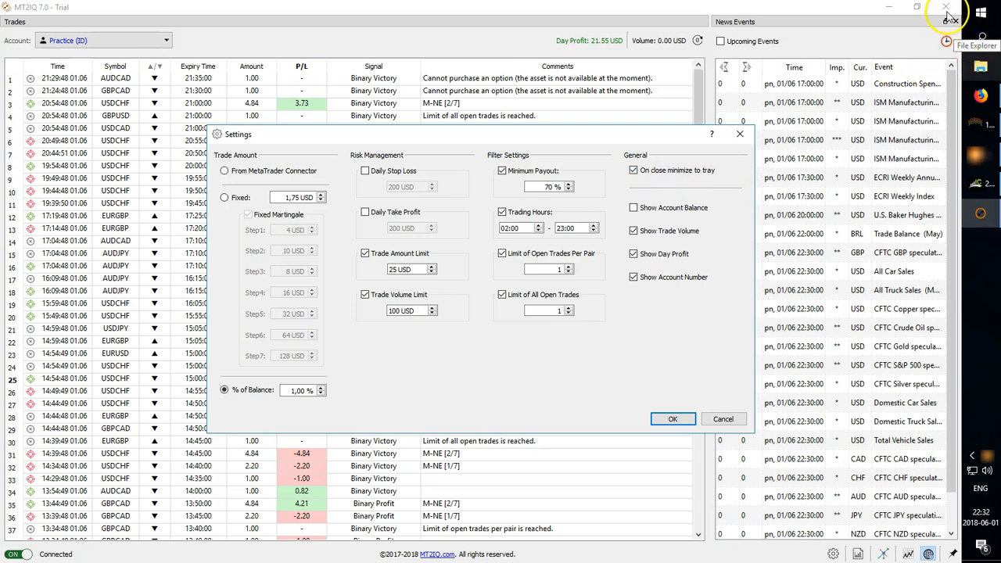
mouse_move(985, 234)
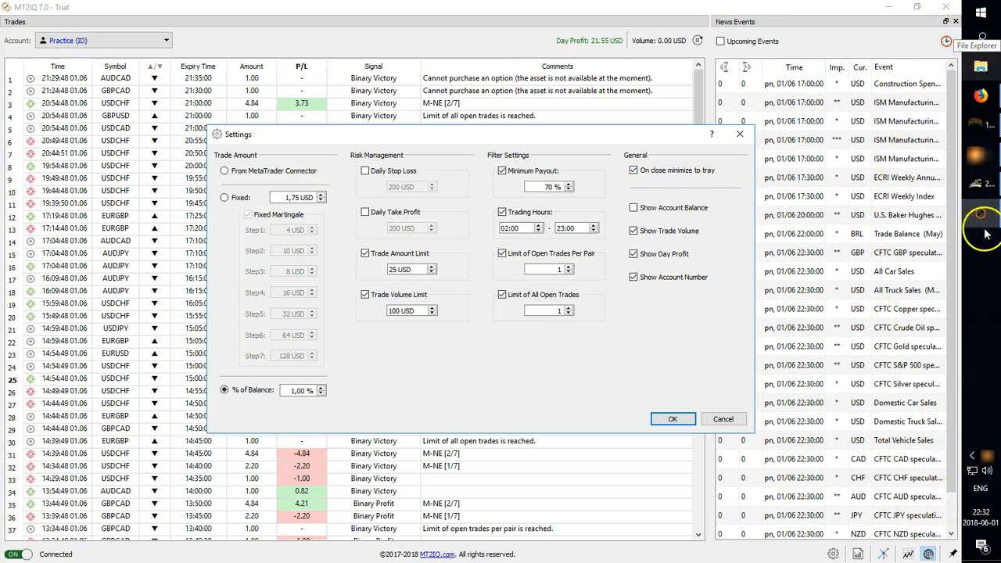
mouse_move(983, 222)
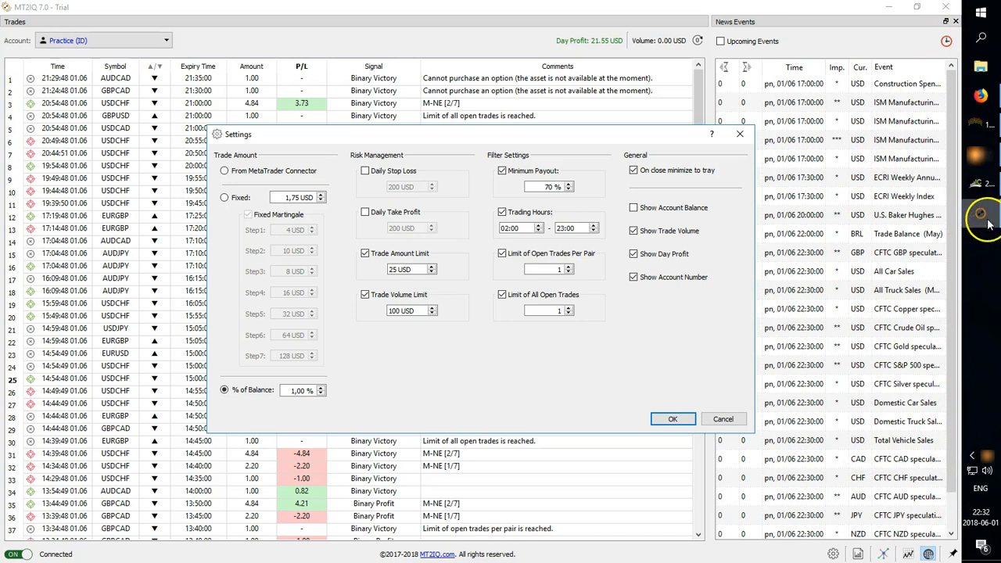
mouse_move(801, 222)
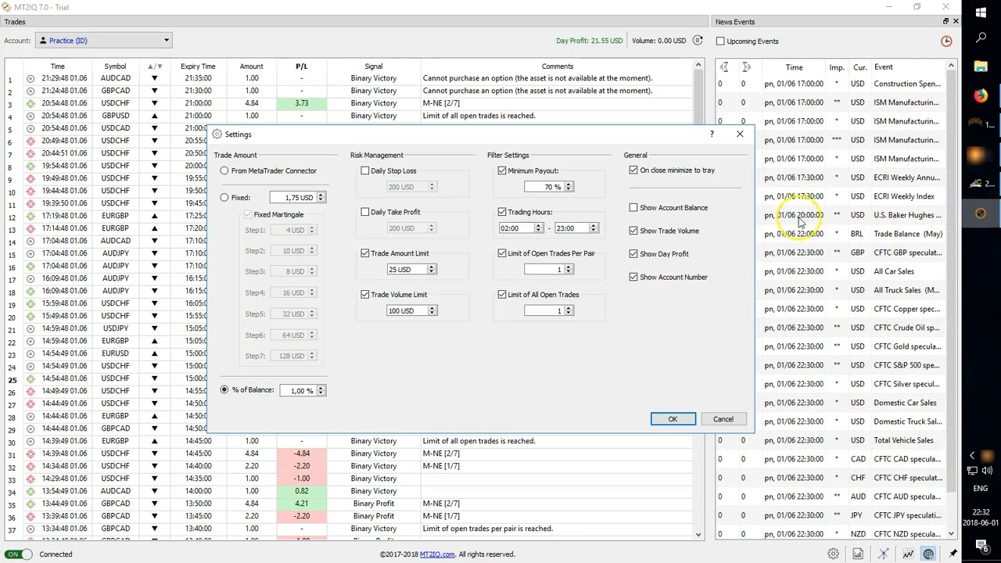
mouse_move(754, 212)
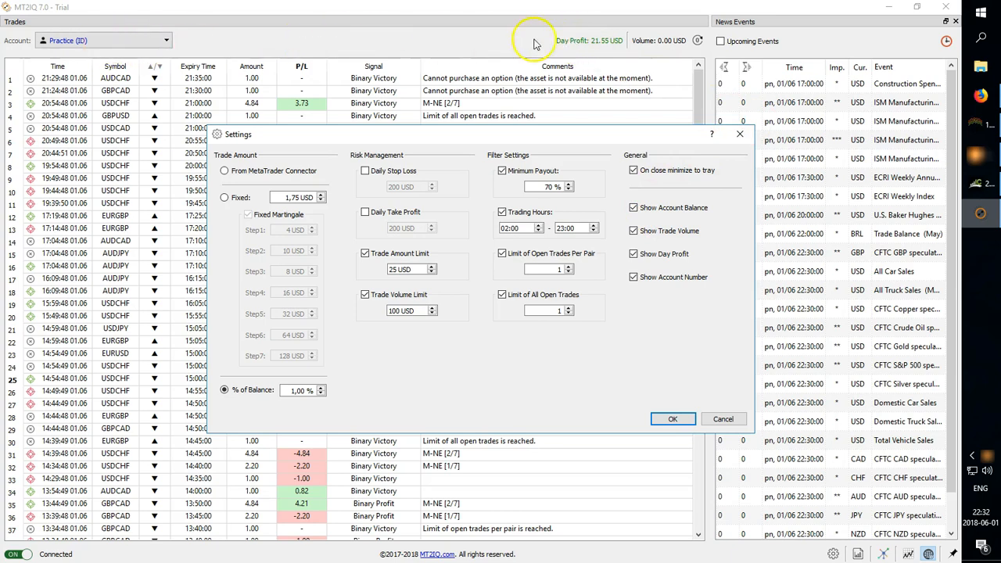
mouse_move(619, 298)
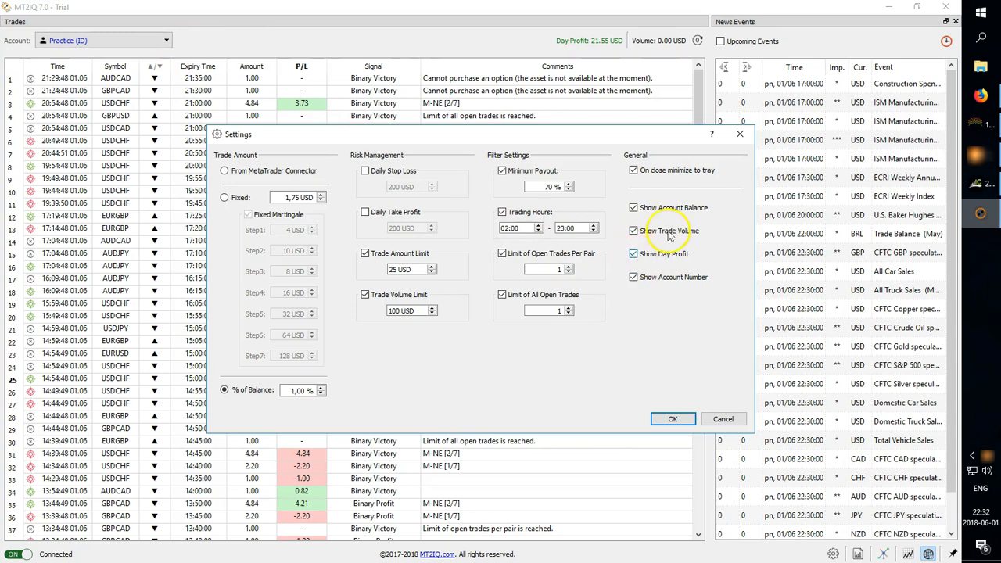
mouse_move(602, 48)
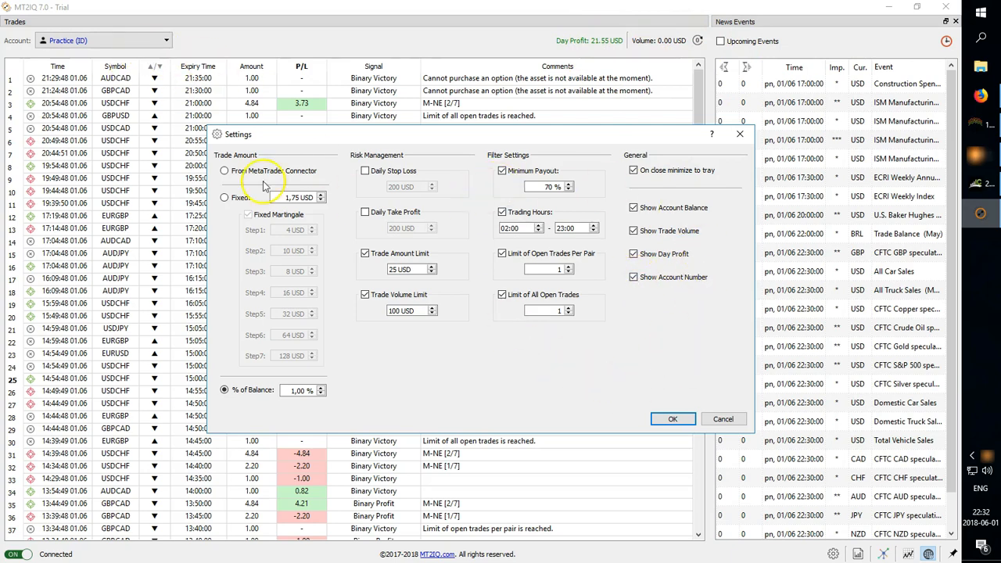
mouse_move(691, 419)
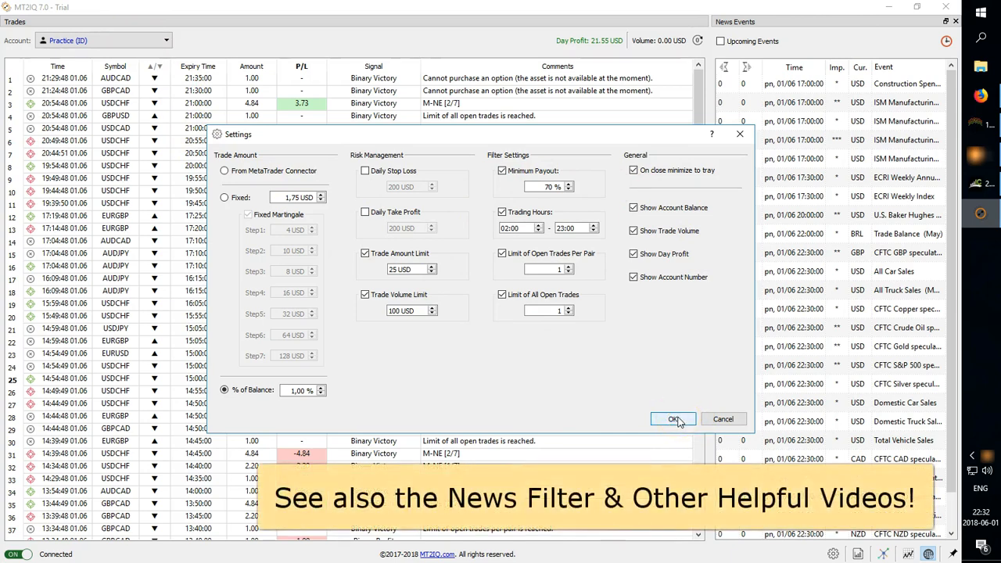
Confirm the Settings dialog with OK, returning to the trade history and account balance
click(673, 420)
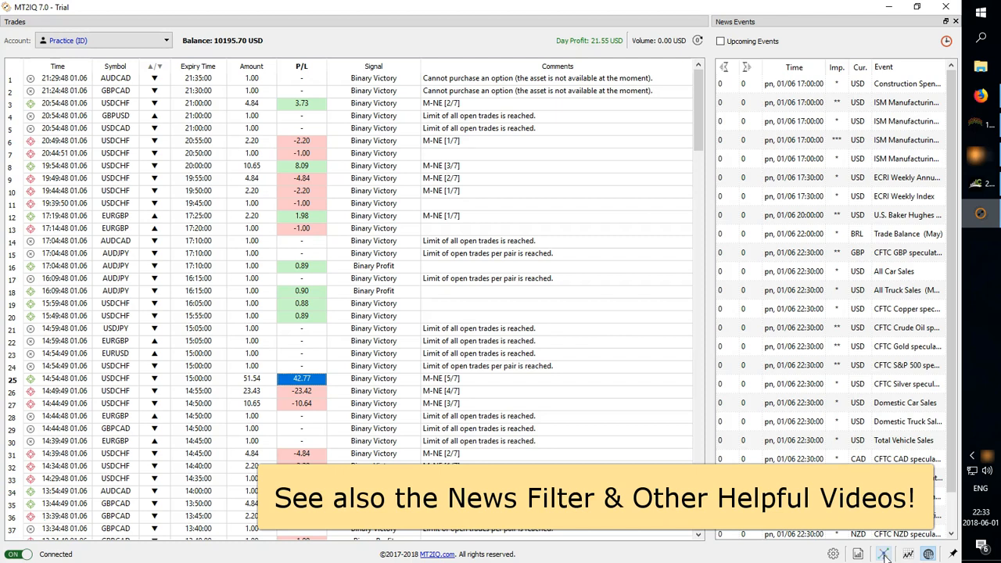
mouse_move(556, 456)
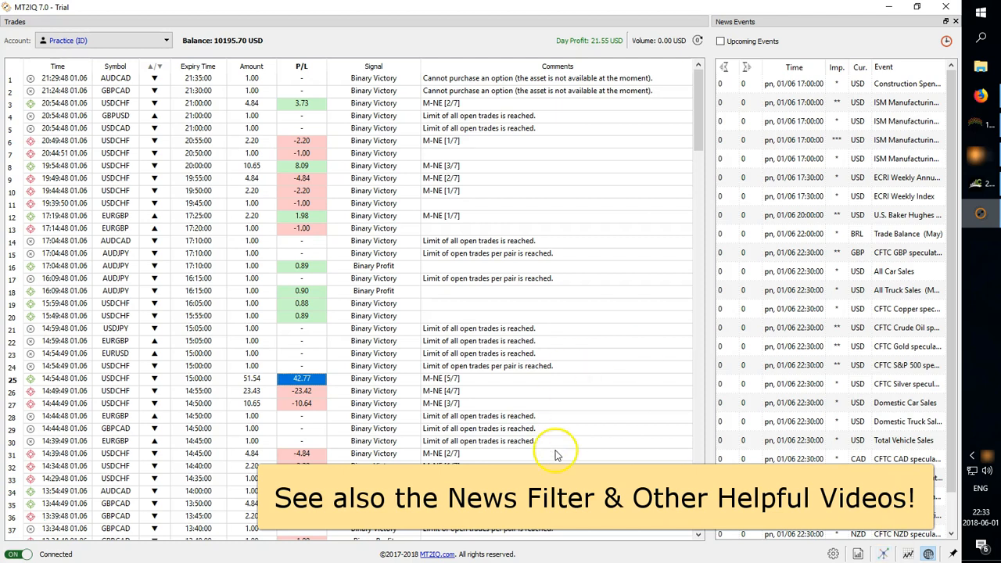
mouse_move(86, 504)
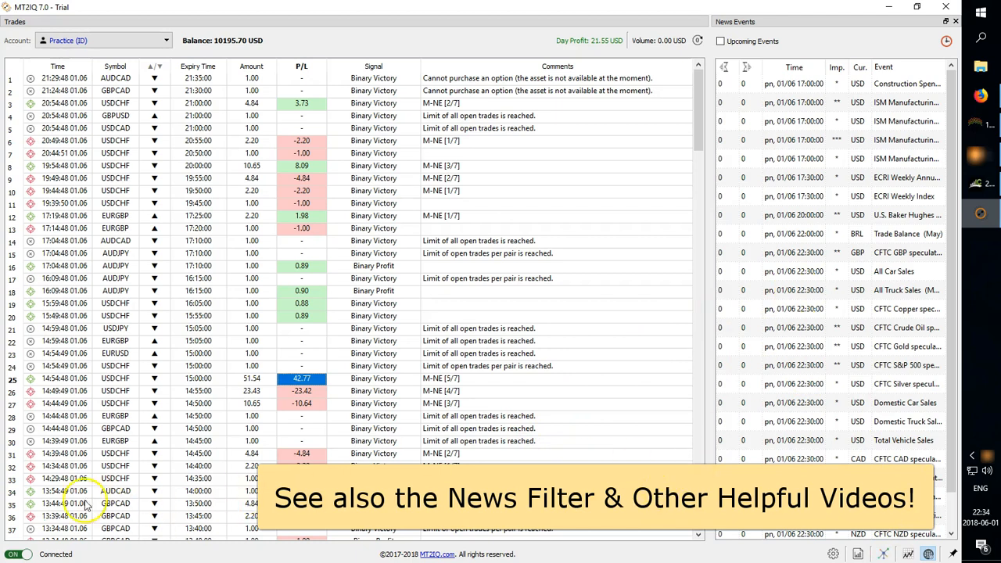